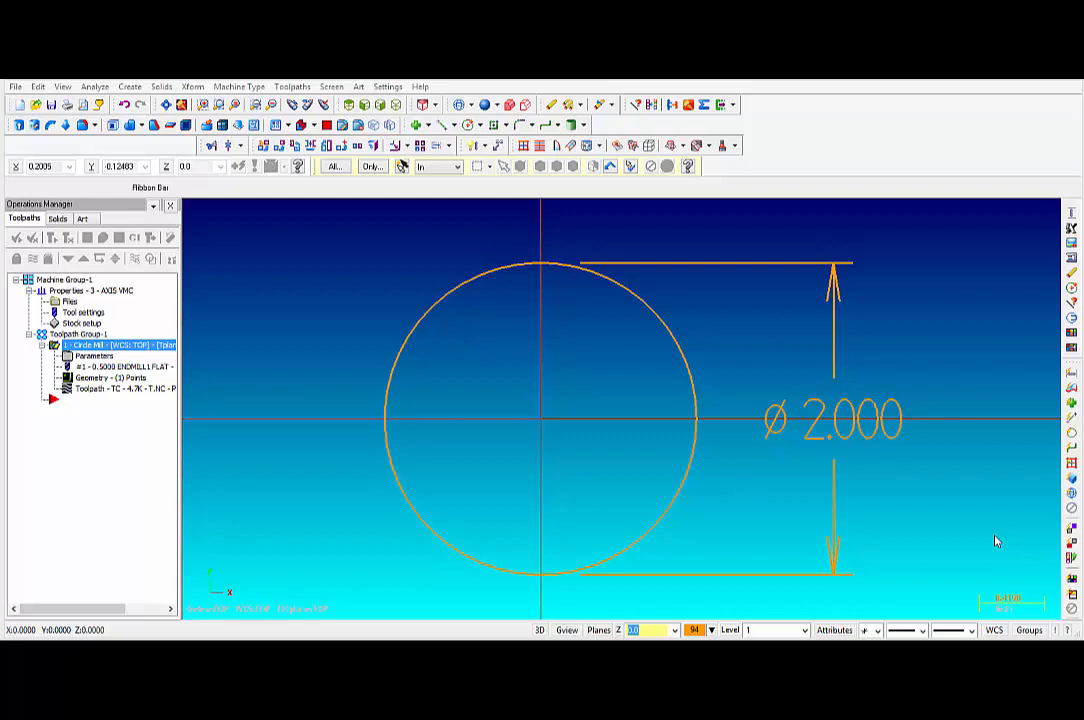
pyautogui.moveTo(985, 525)
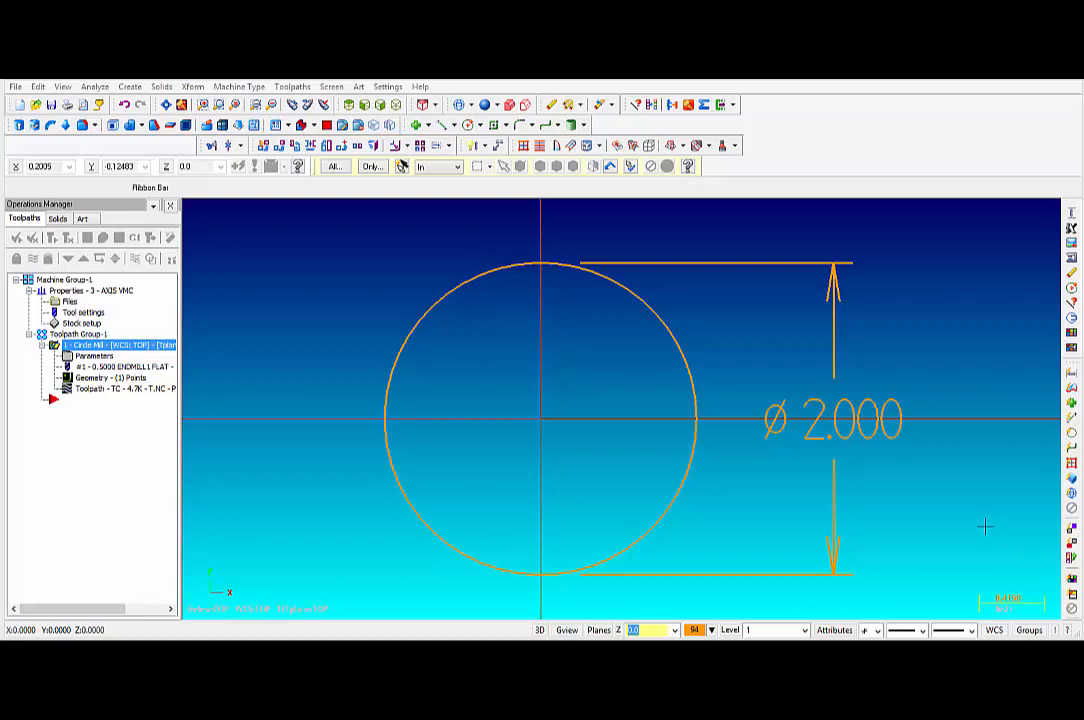
pyautogui.moveTo(105, 247)
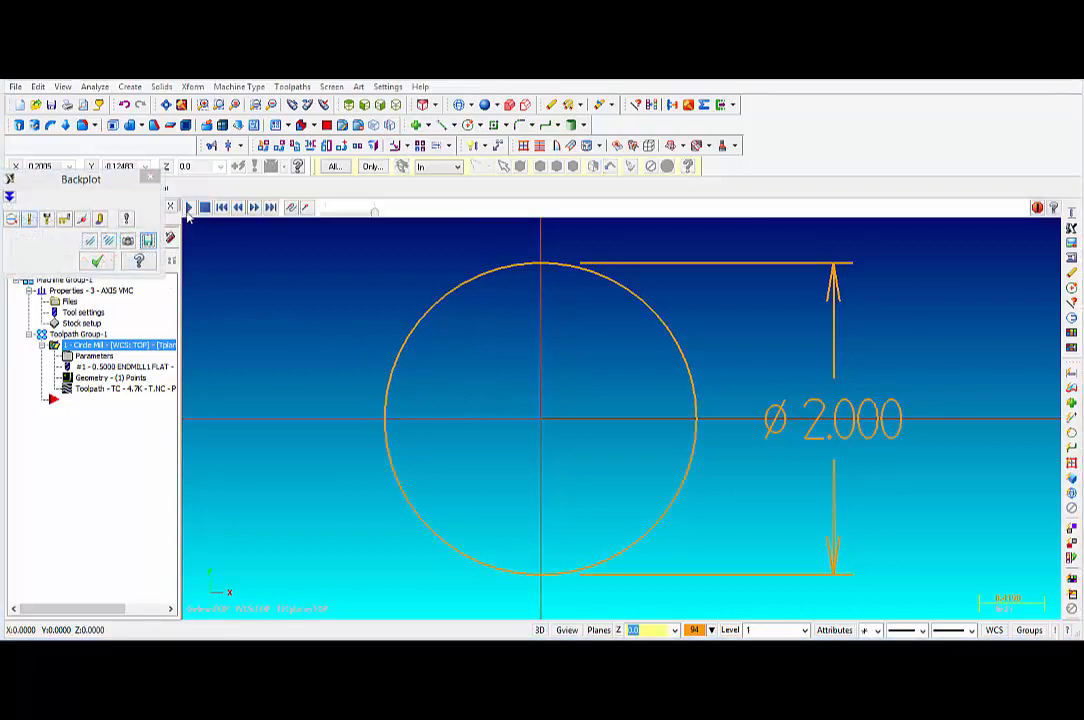
# Step: Preview the toolpath, then inspect the Arc output settings in the machine's control definition
pyautogui.click(189, 207)
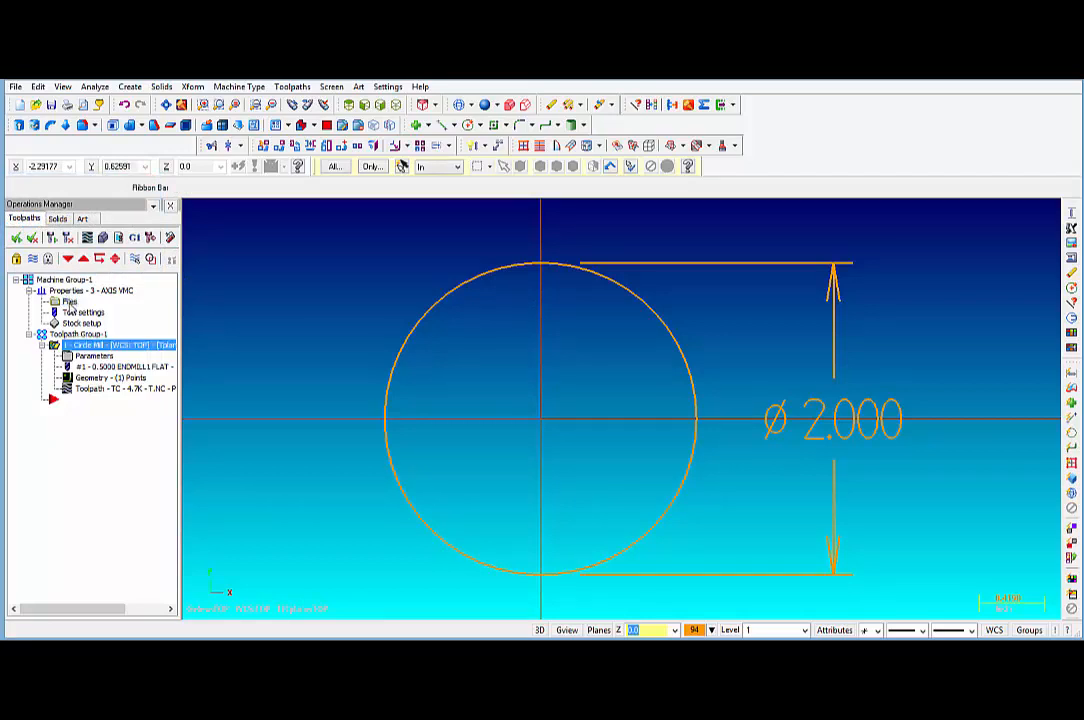
pyautogui.doubleClick(90, 290)
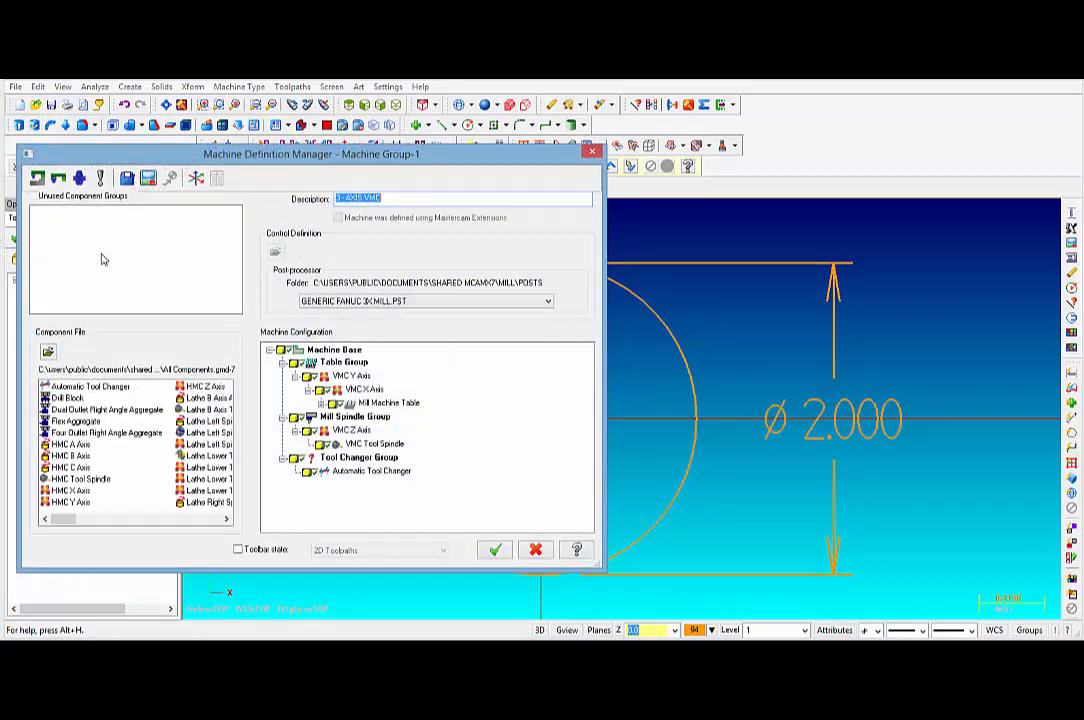
pyautogui.moveTo(147, 206)
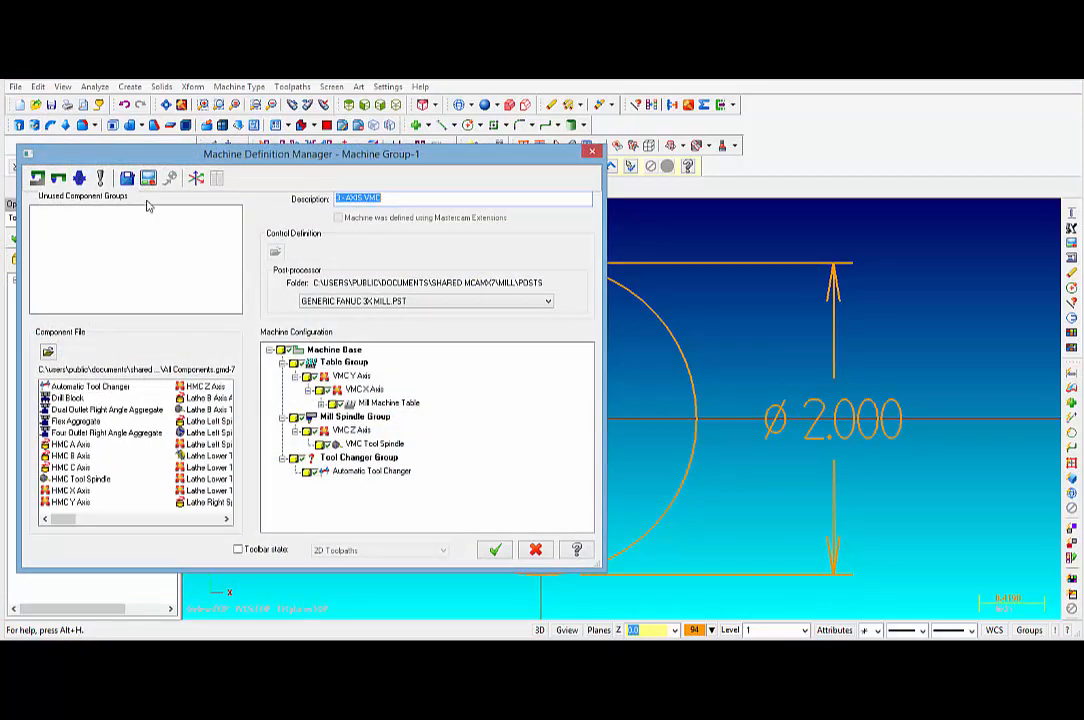
pyautogui.moveTo(148, 178)
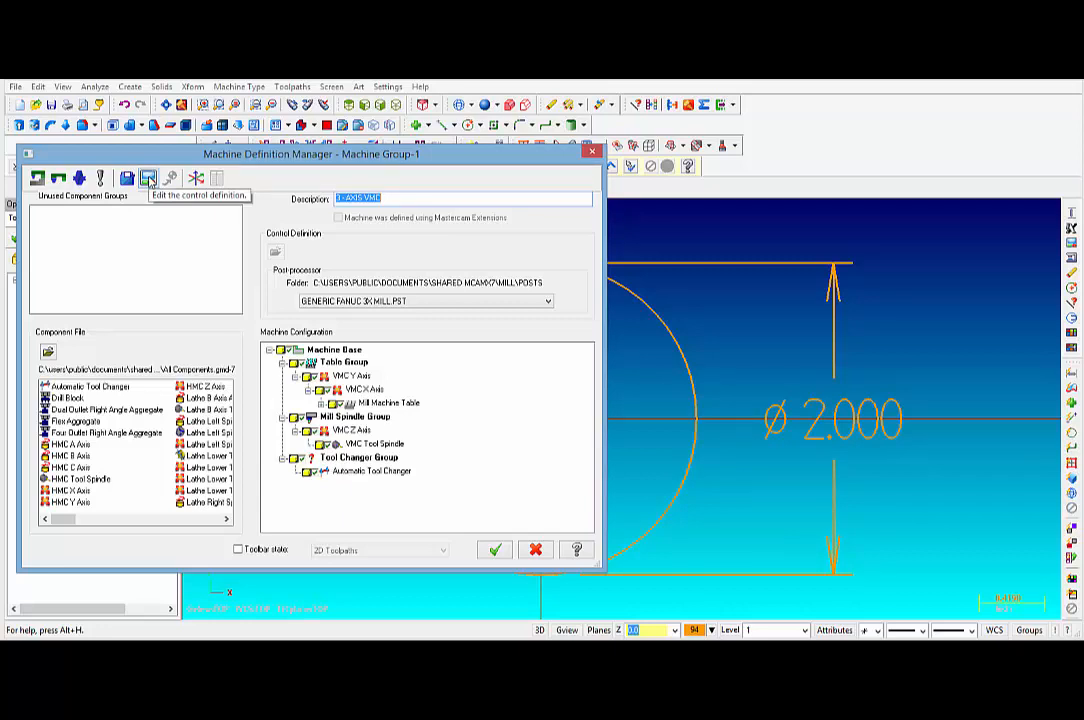
pyautogui.click(147, 178)
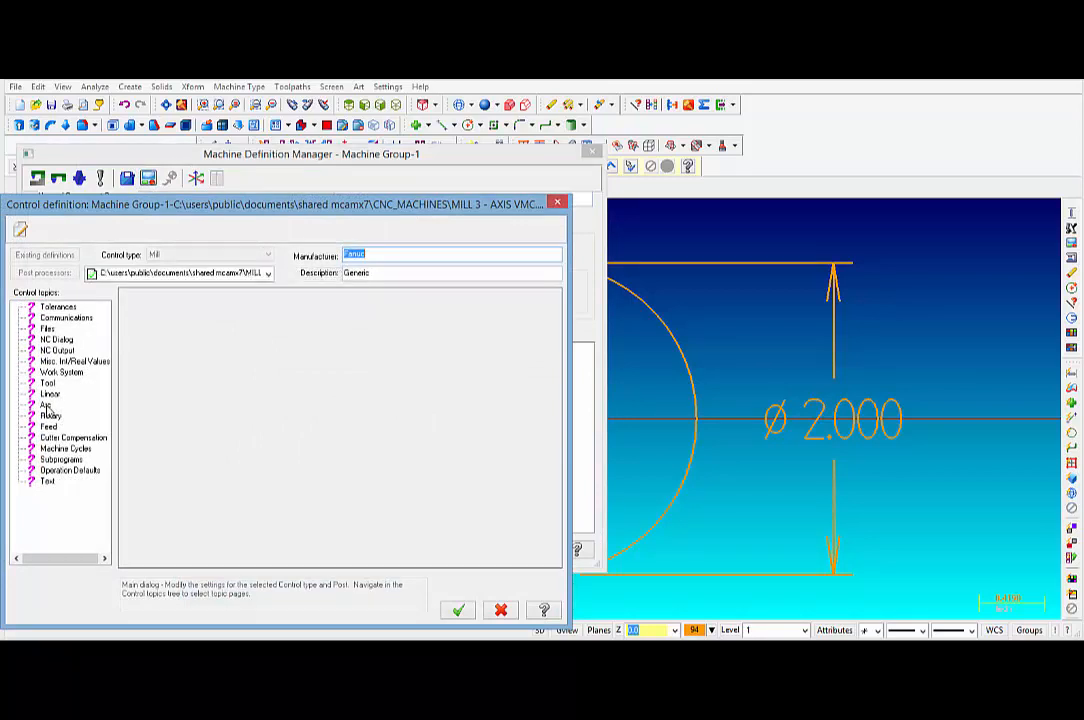
pyautogui.click(45, 404)
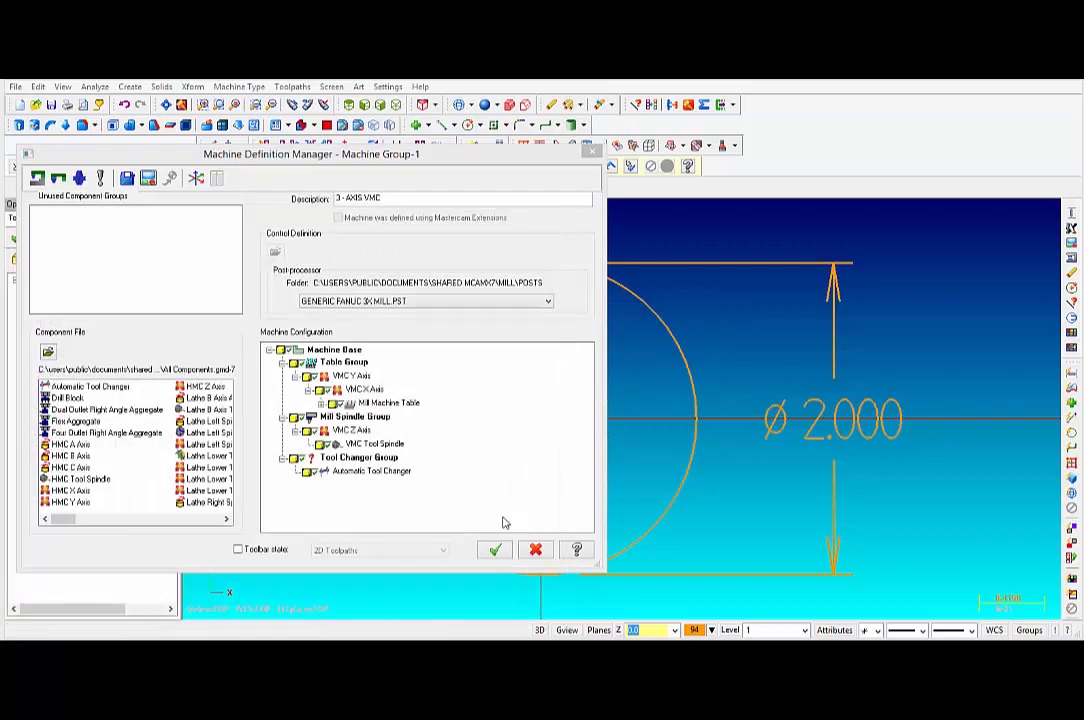
# Step: Post the circle-mill operation to NO ARC BREAKS.NC, replacing the existing file
pyautogui.click(494, 550)
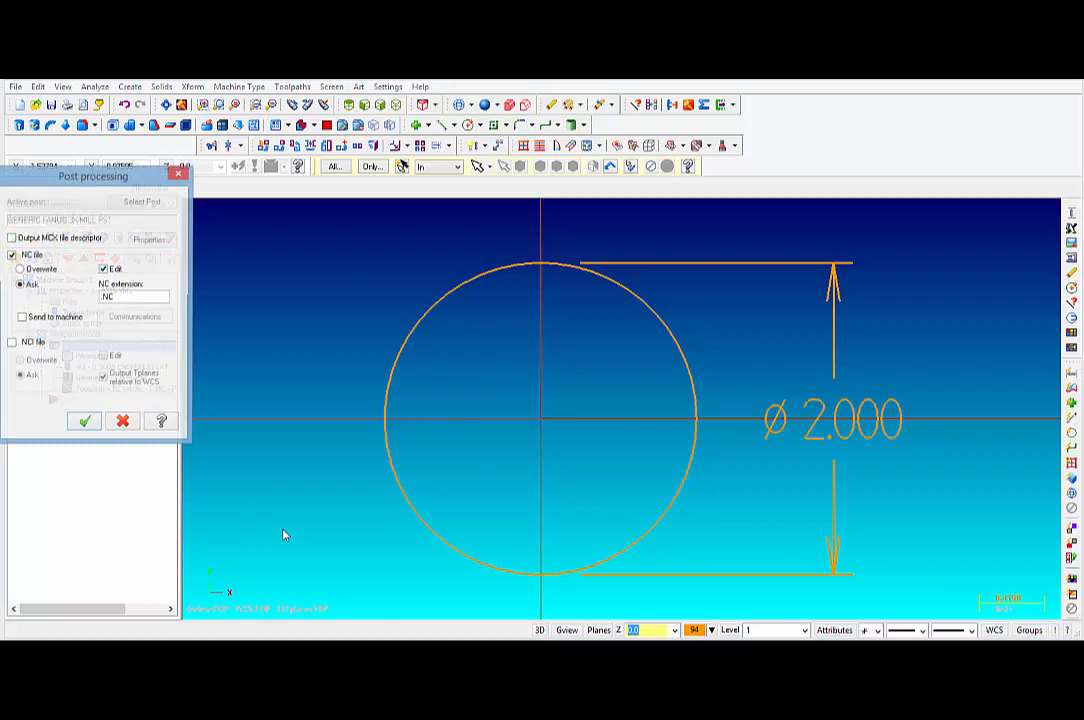
pyautogui.click(84, 420)
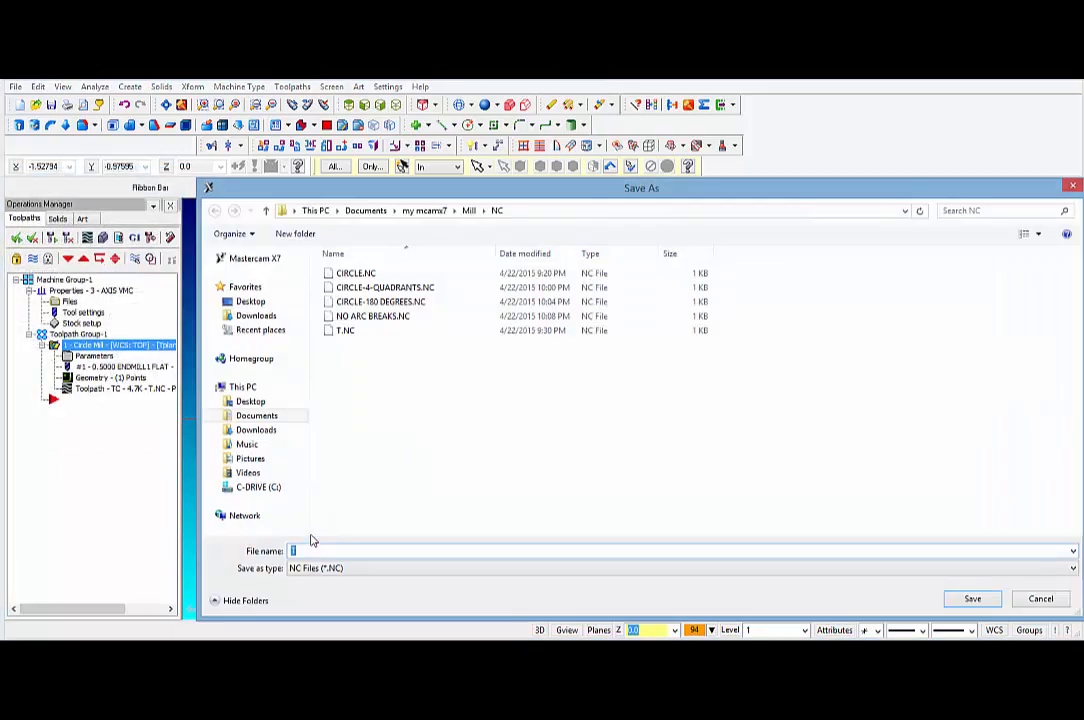
pyautogui.click(380, 301)
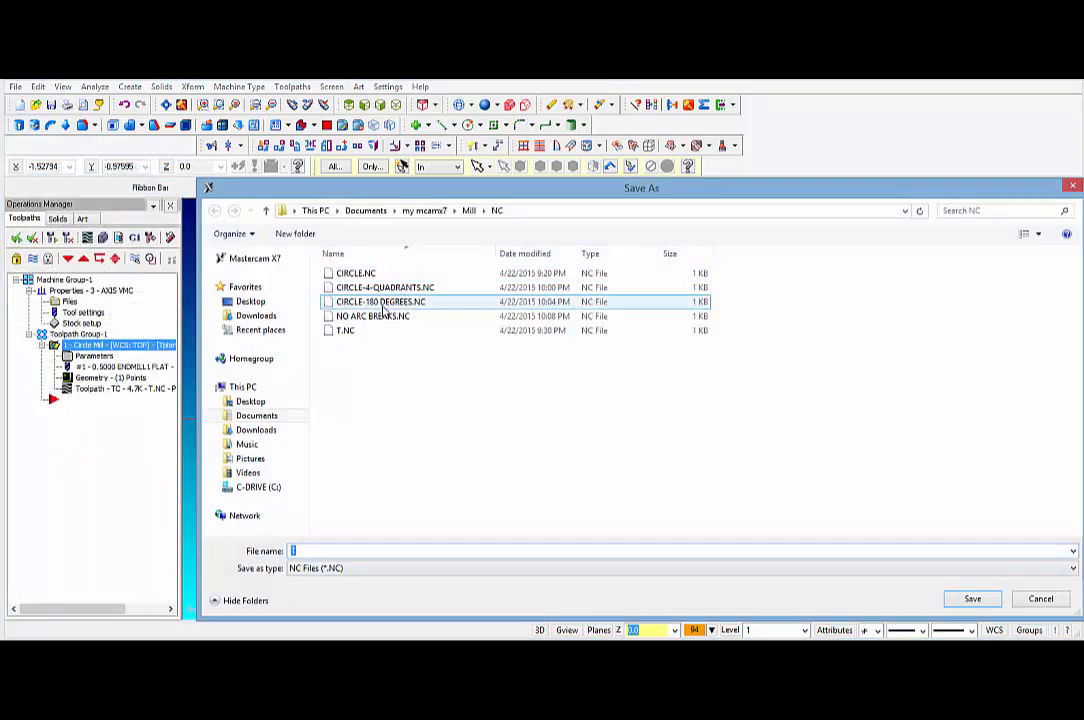
pyautogui.click(372, 316)
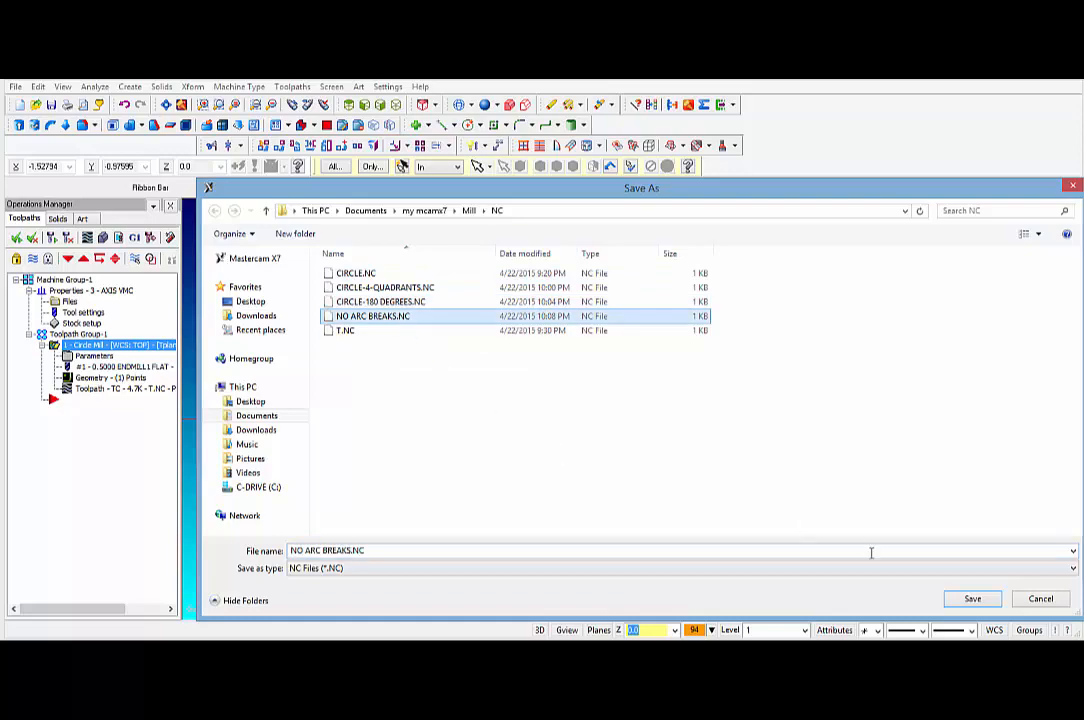
pyautogui.click(971, 598)
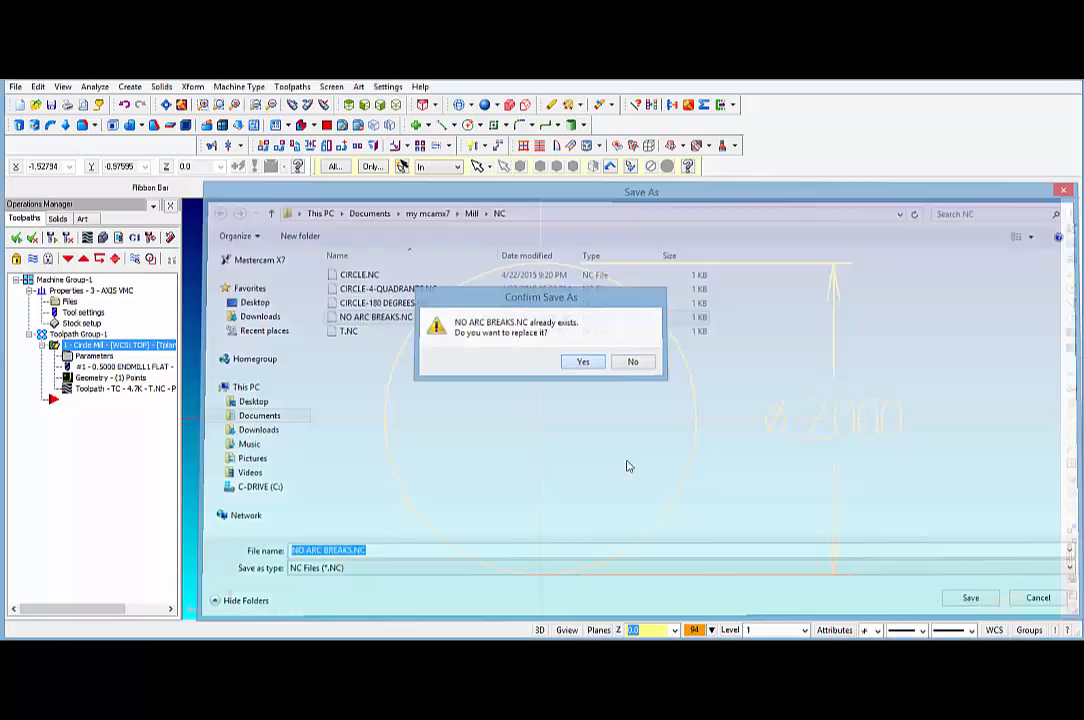
pyautogui.click(583, 361)
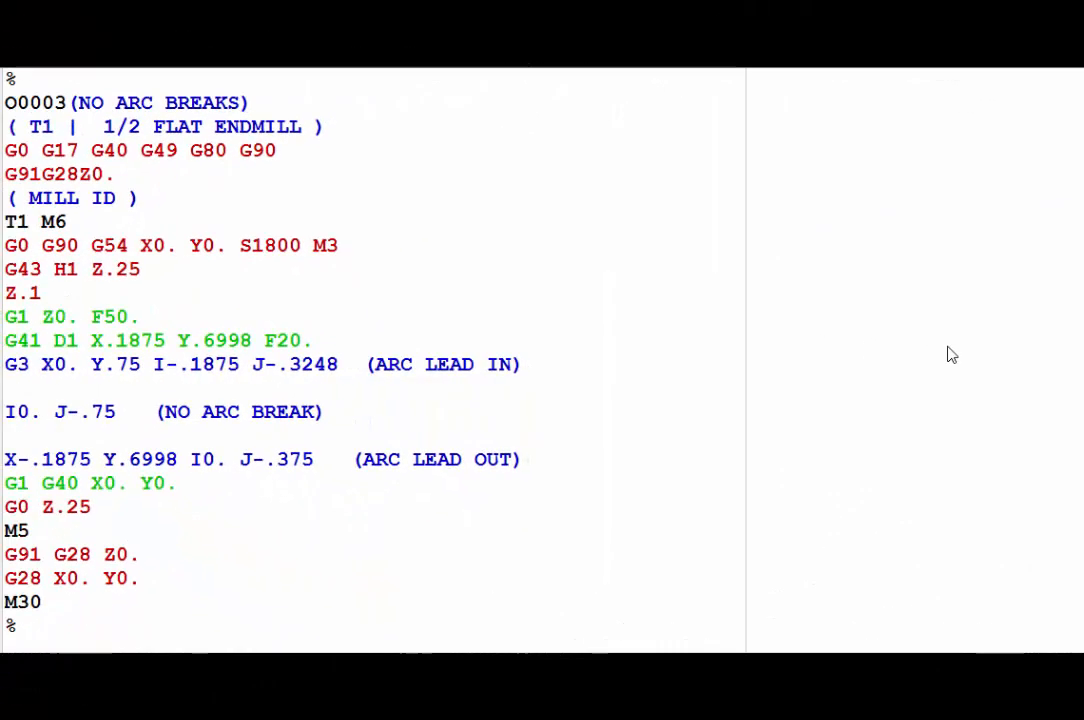
pyautogui.moveTo(558, 494)
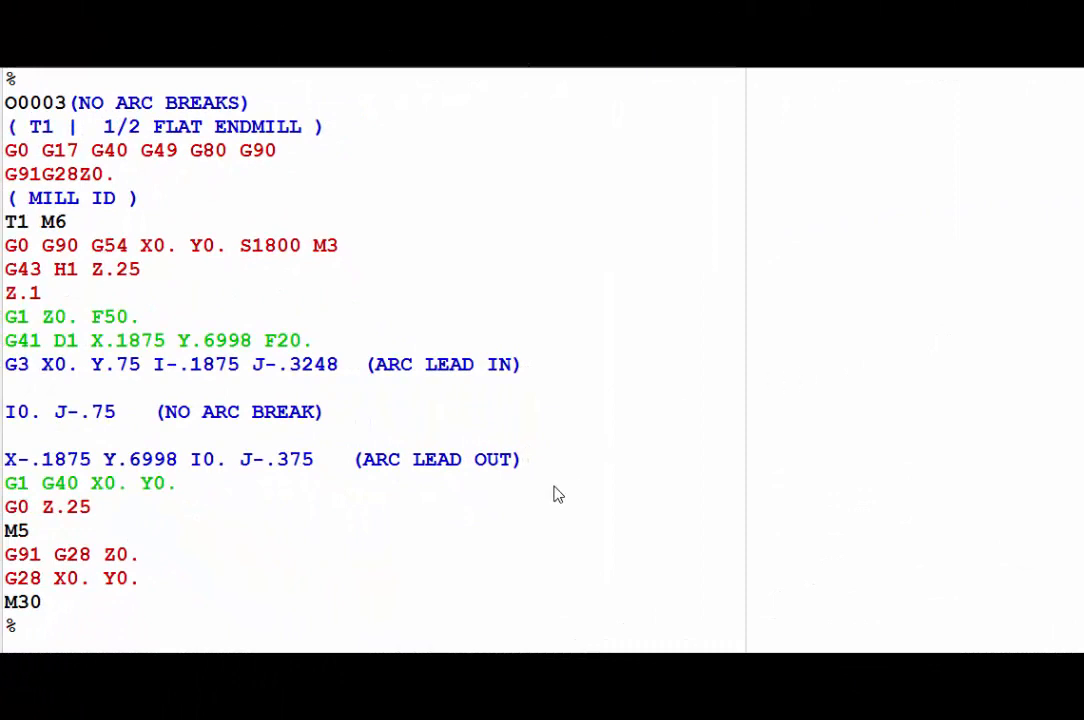
pyautogui.moveTo(250, 443)
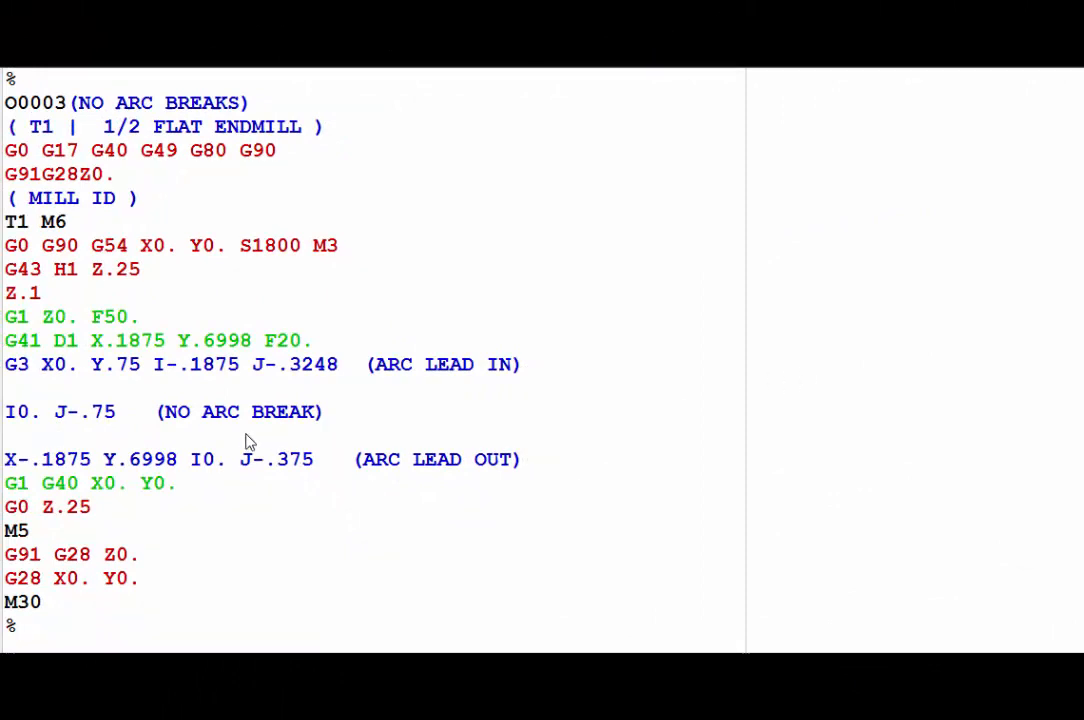
pyautogui.moveTo(75, 373)
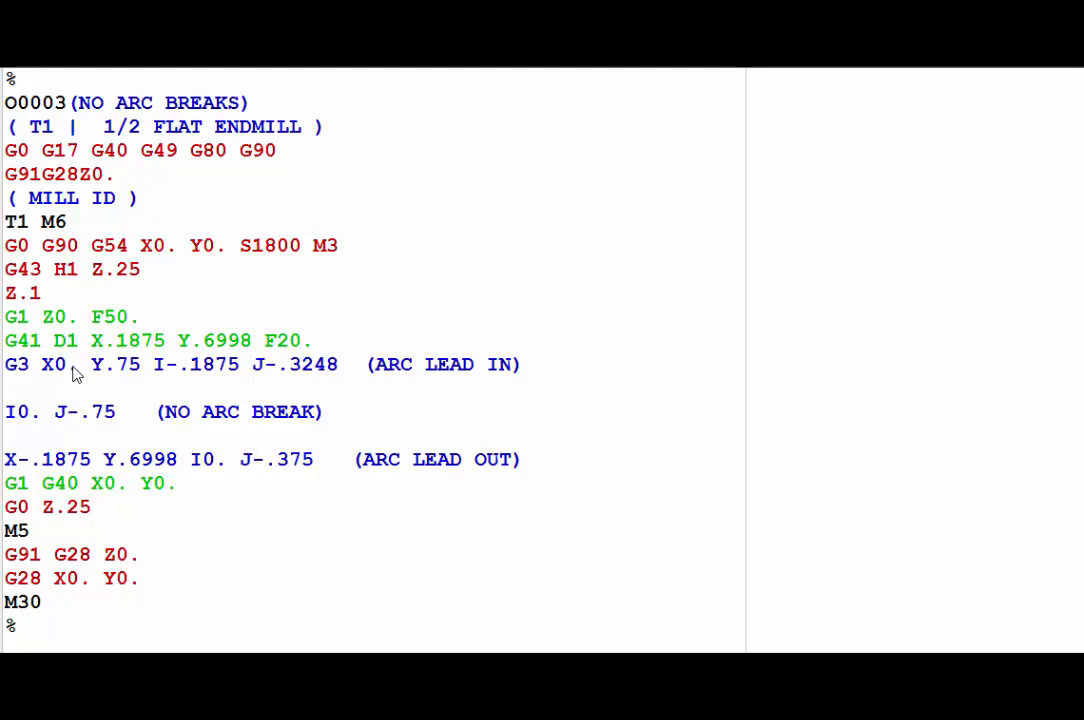
pyautogui.moveTo(334, 383)
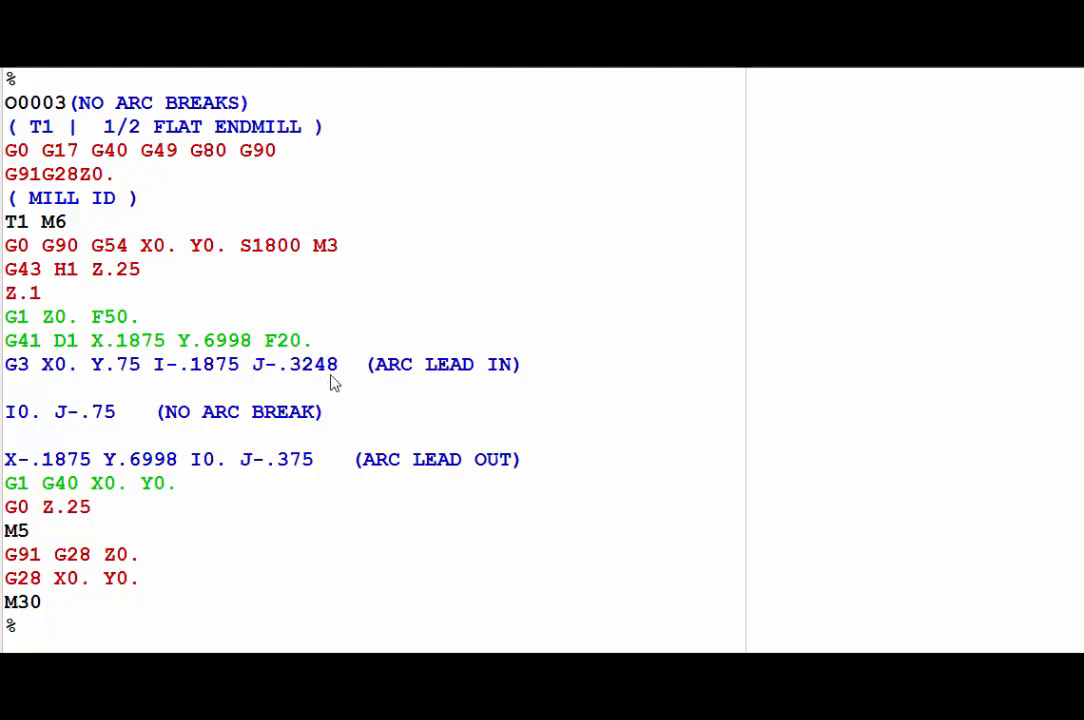
pyautogui.moveTo(483, 420)
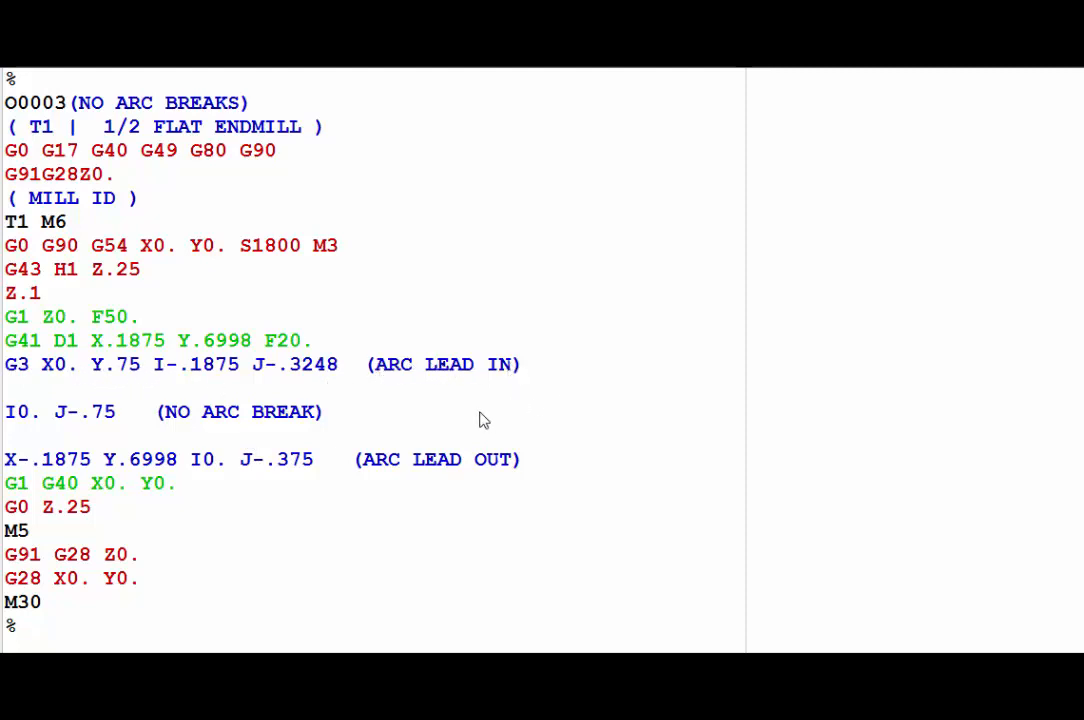
pyautogui.moveTo(443, 431)
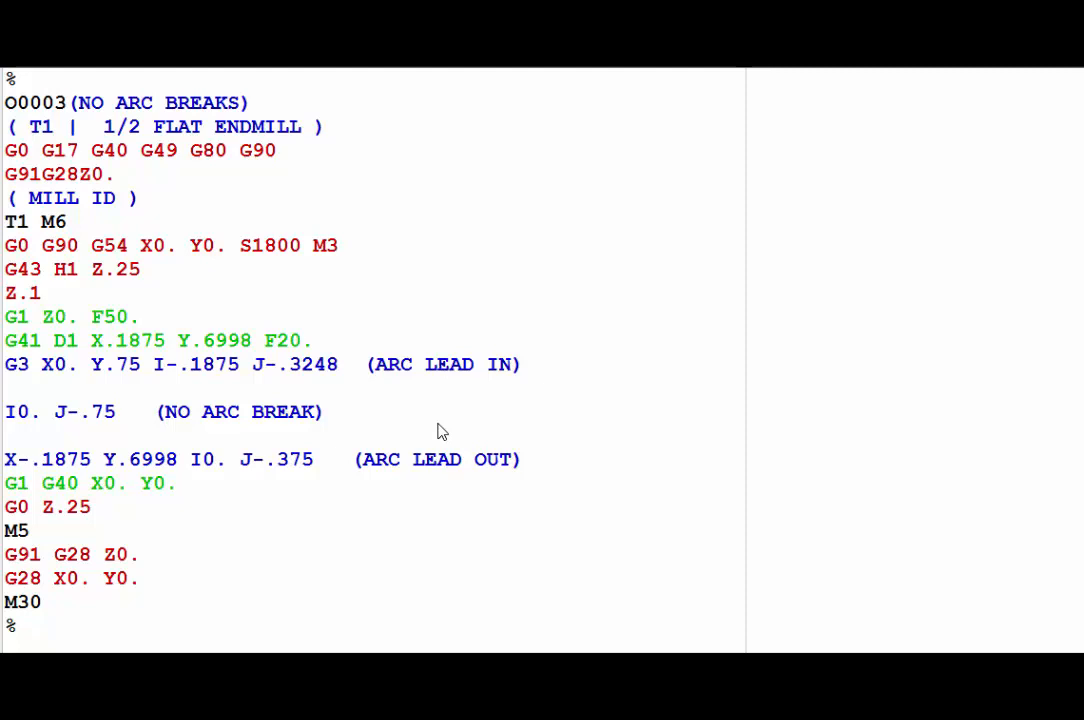
pyautogui.moveTo(107, 421)
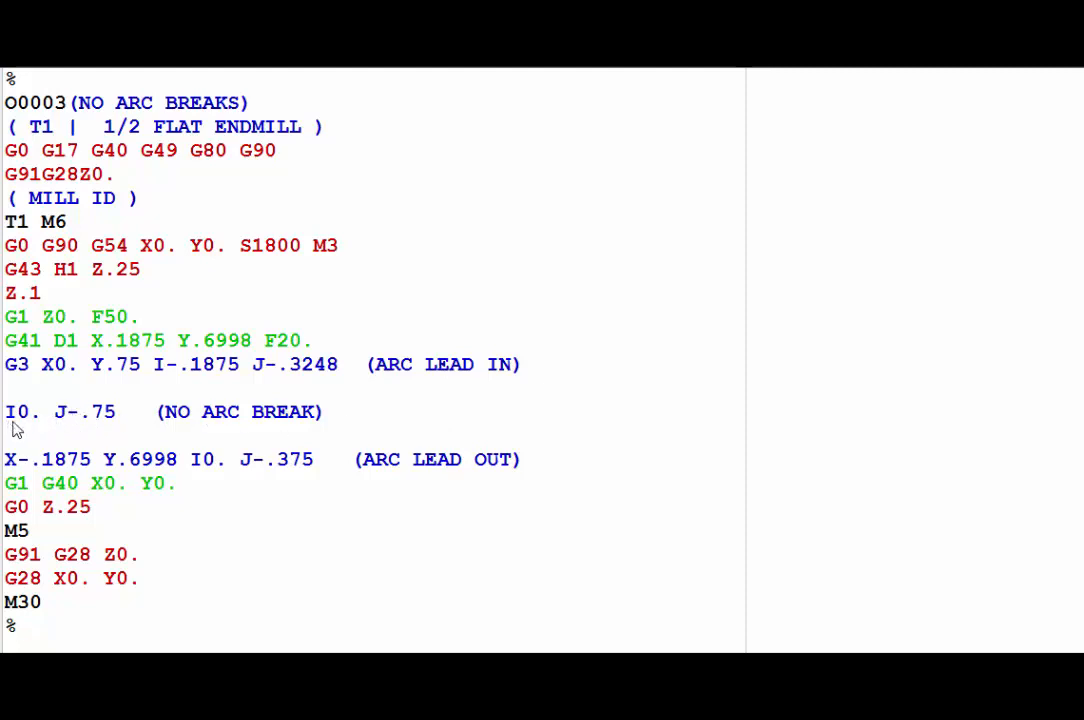
pyautogui.moveTo(117, 422)
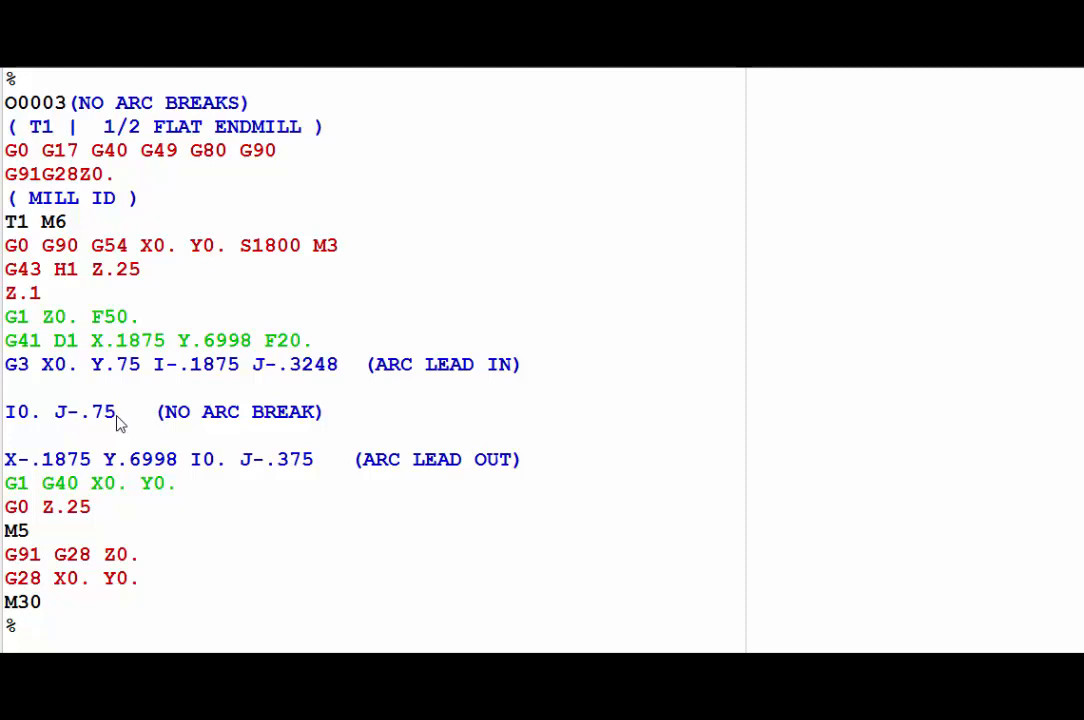
pyautogui.moveTo(25, 467)
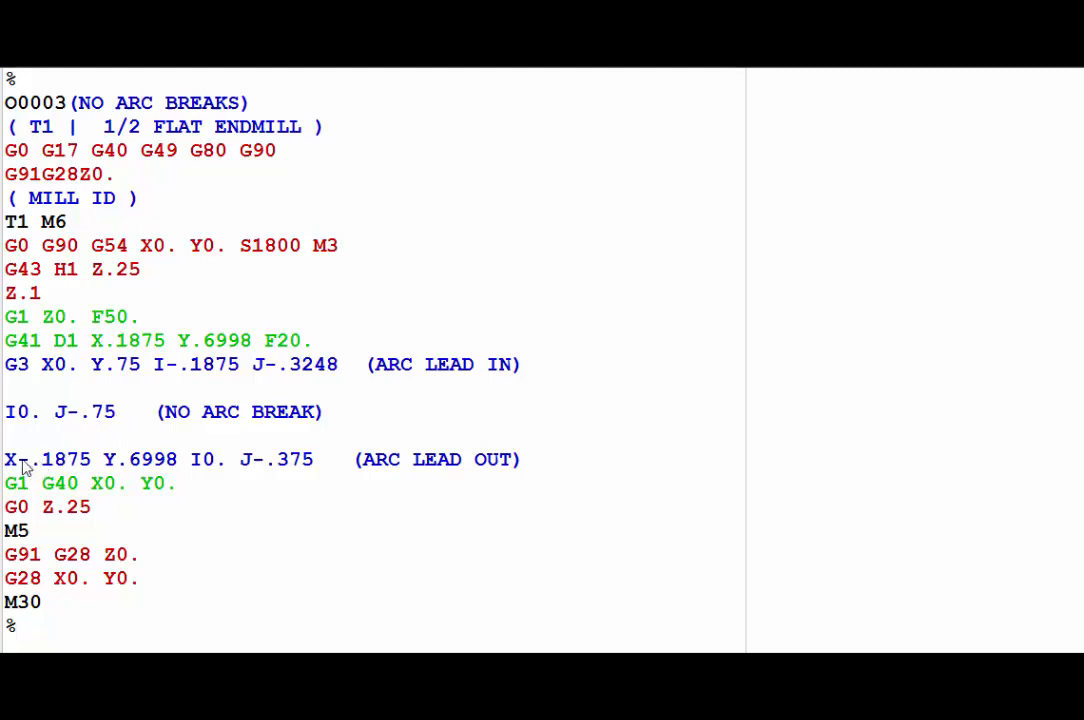
pyautogui.moveTo(28, 463)
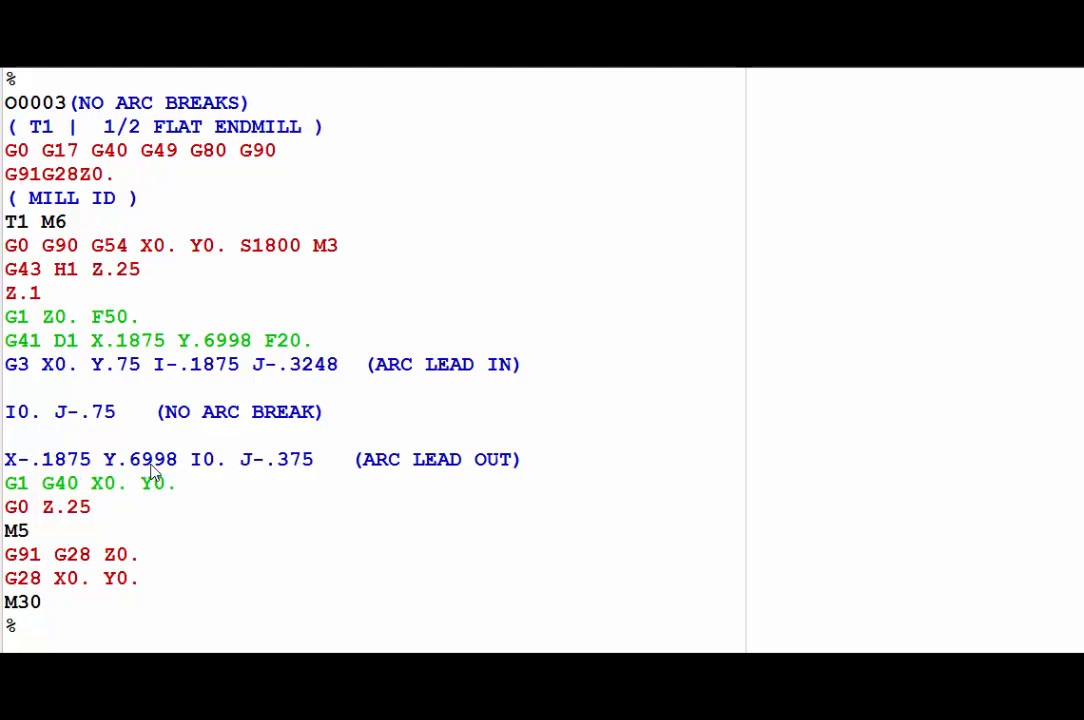
pyautogui.moveTo(219, 501)
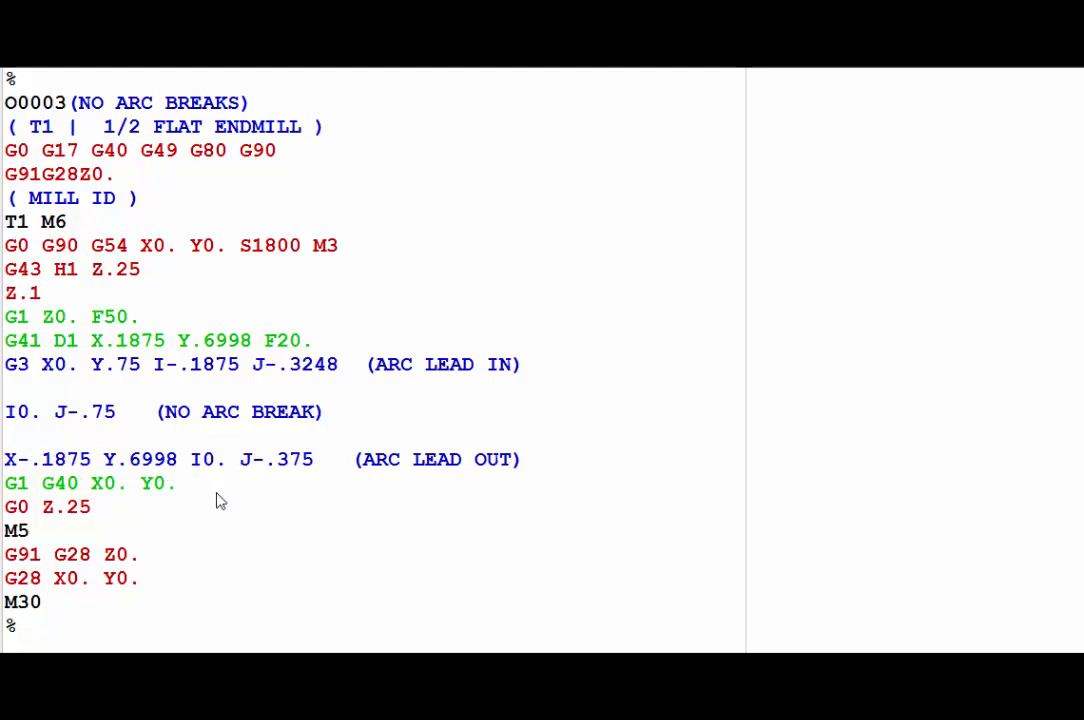
pyautogui.moveTo(210, 445)
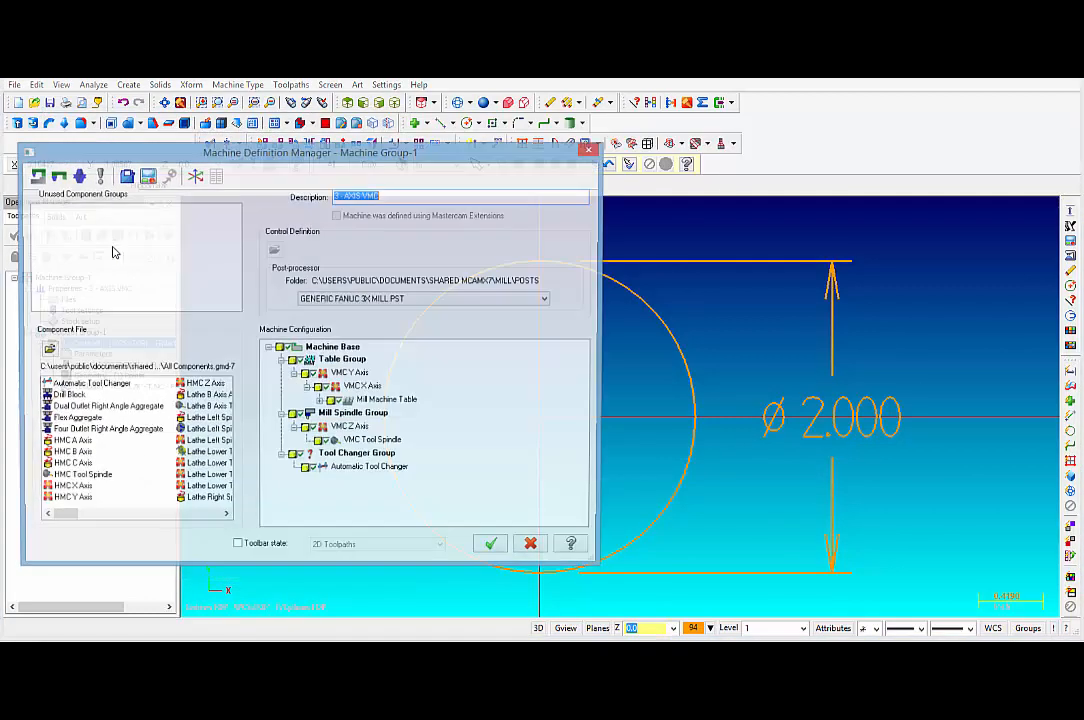
pyautogui.moveTo(147, 176)
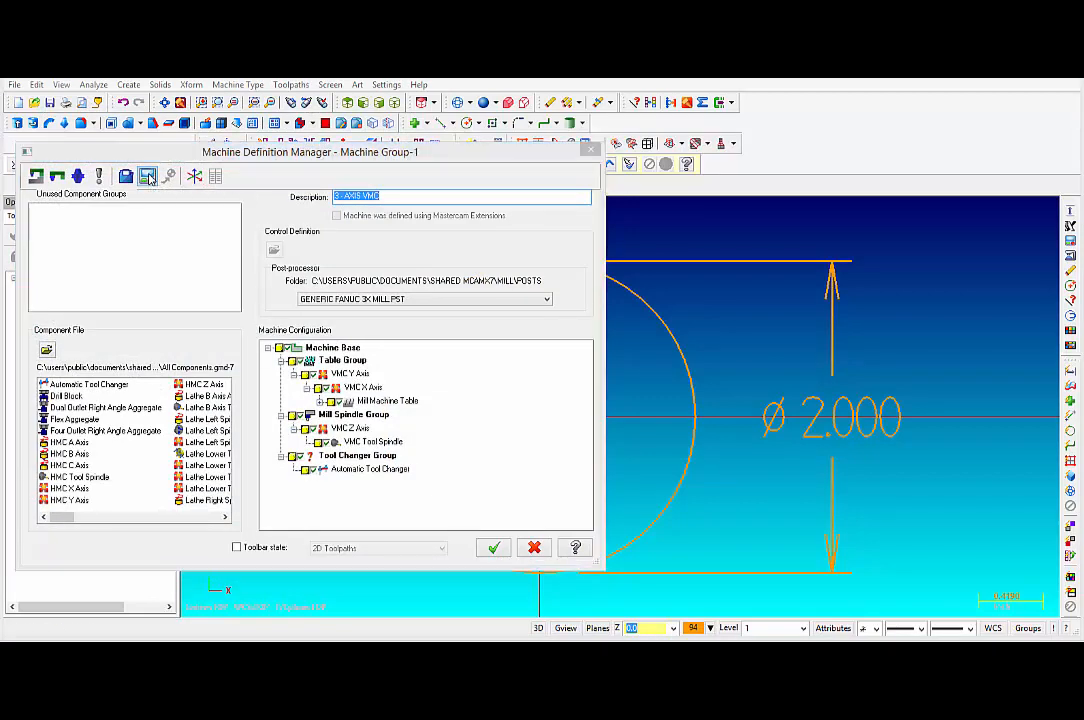
# Step: In the control definition, disable 360-degree arcs and break XY arcs at 180 degrees
pyautogui.click(273, 249)
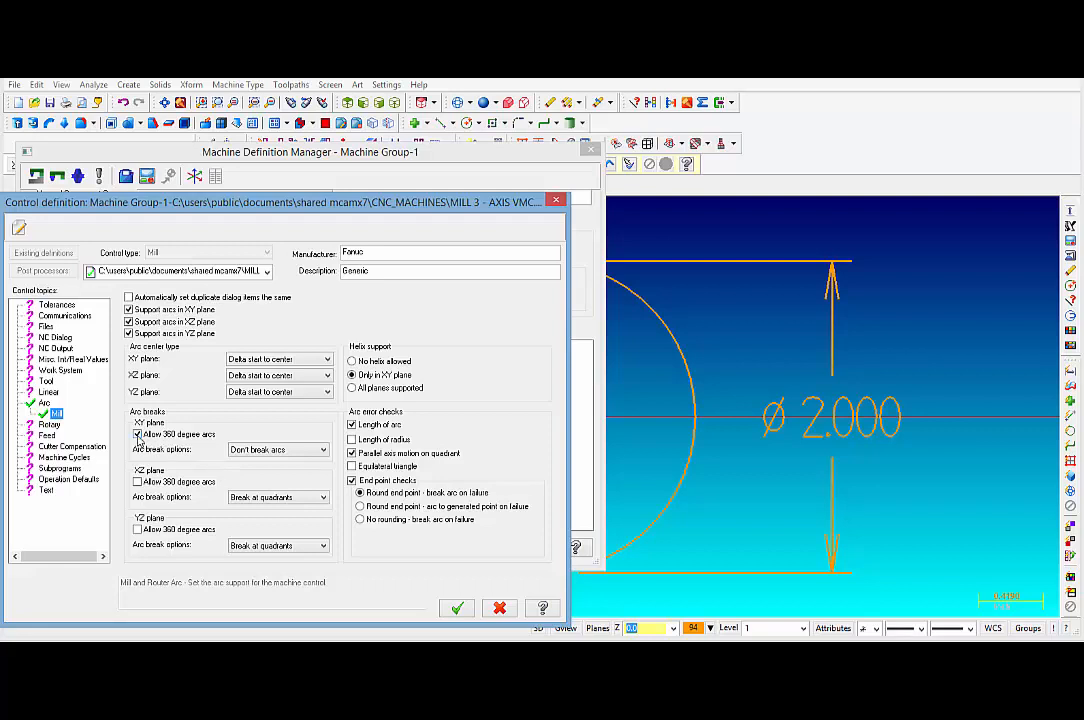
pyautogui.click(137, 434)
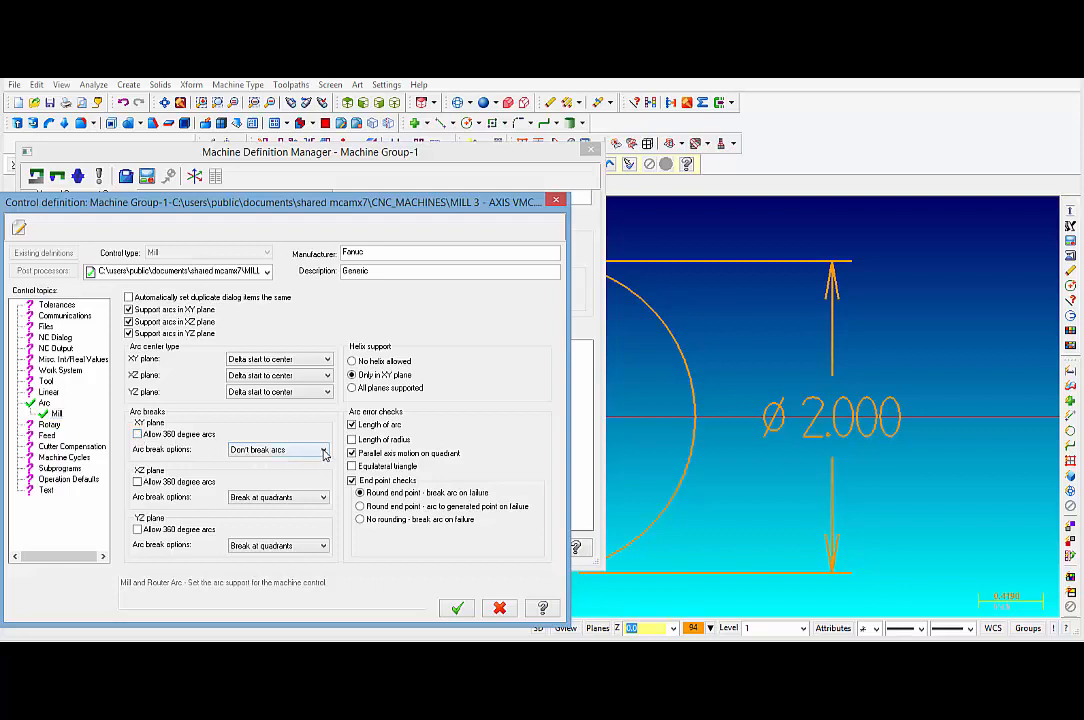
pyautogui.click(323, 449)
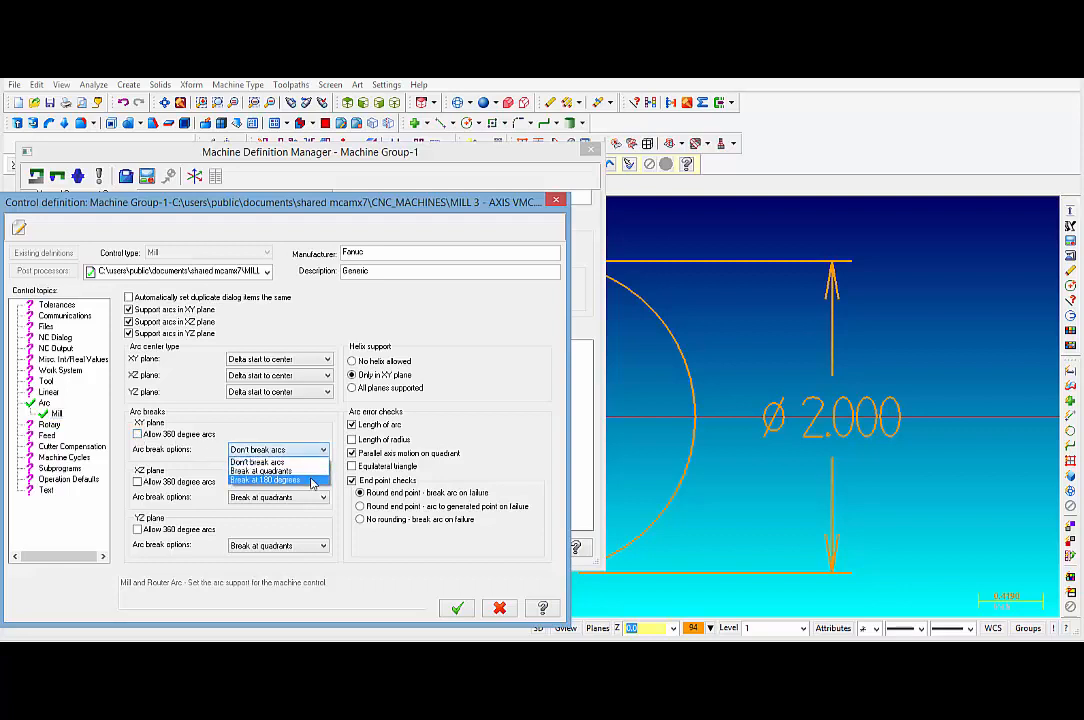
pyautogui.click(265, 480)
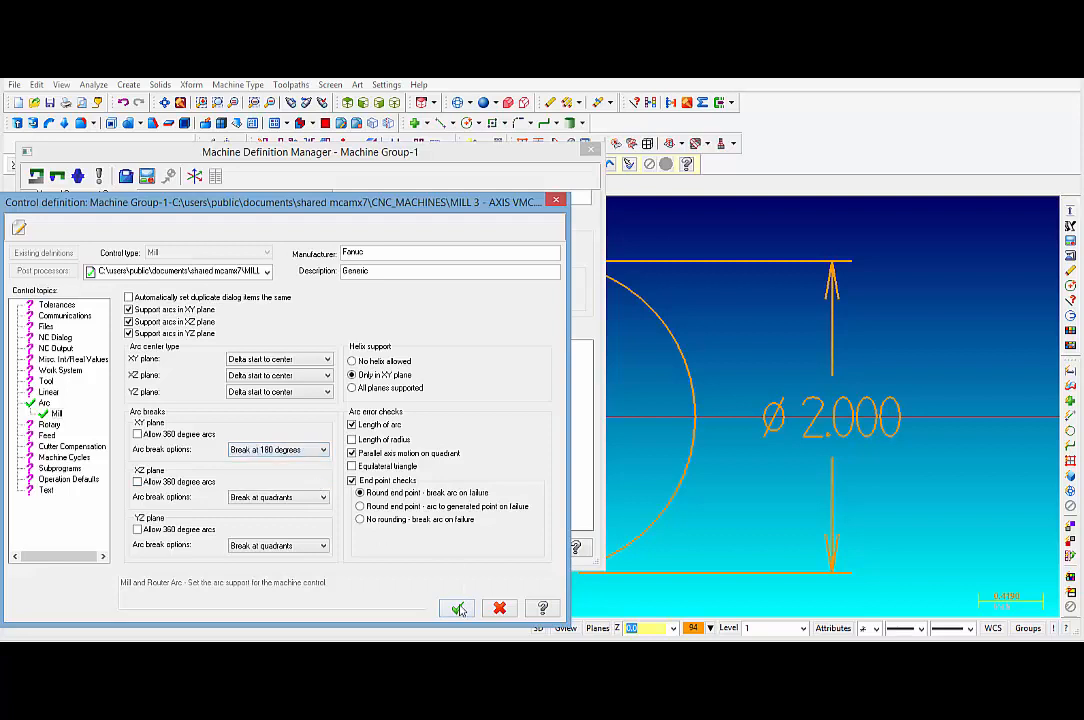
pyautogui.click(457, 608)
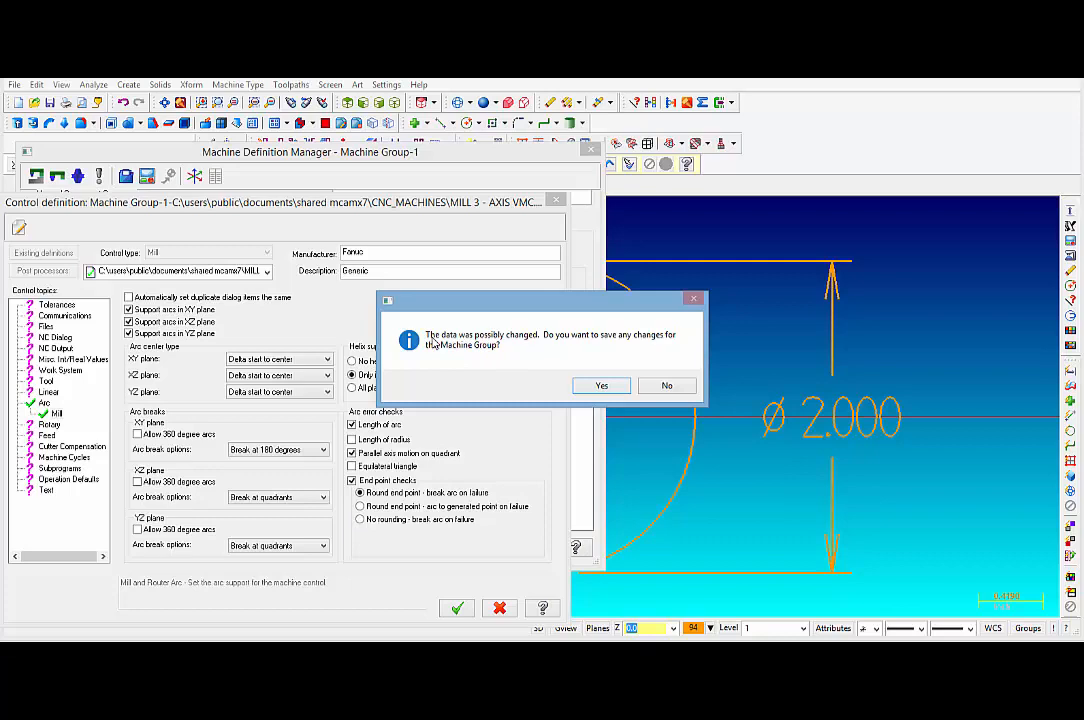
pyautogui.moveTo(655, 335)
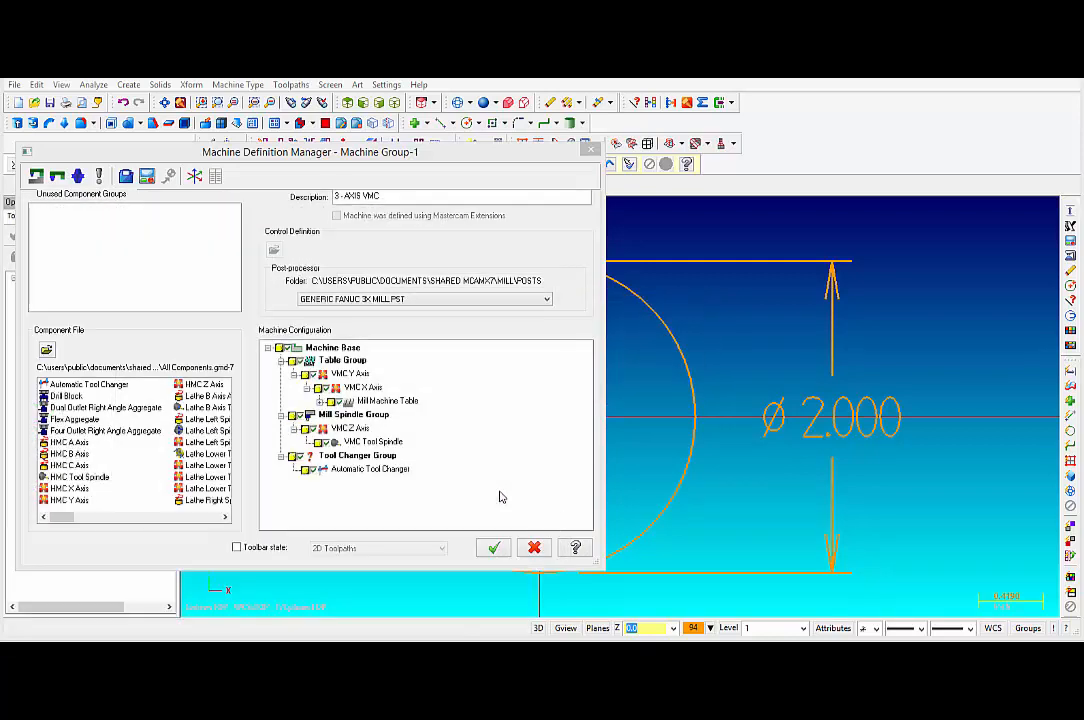
pyautogui.click(493, 547)
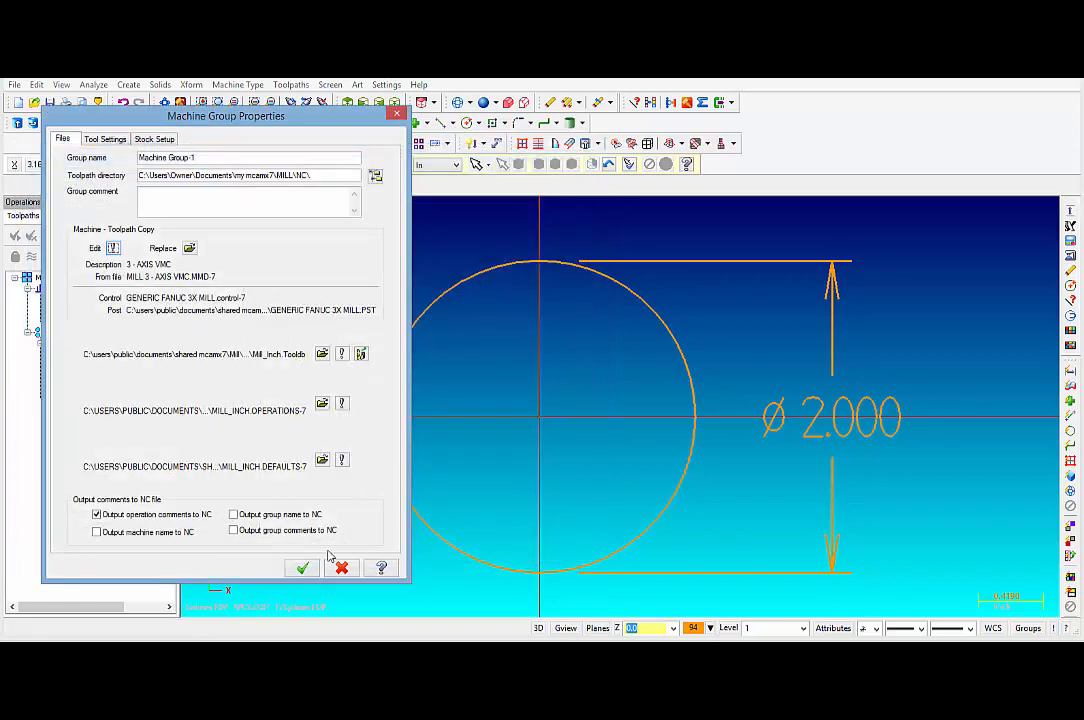
pyautogui.click(302, 567)
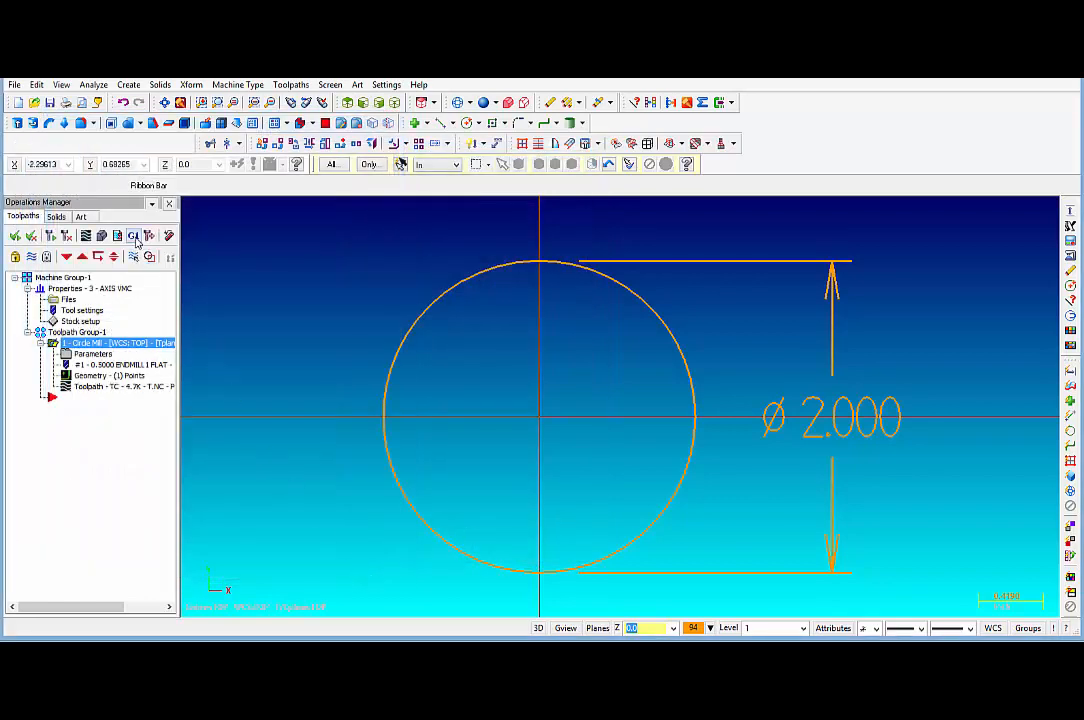
# Step: Post the circle-mill operation to CIRCLE-180 DEGREES.NC, overwriting the old file
pyautogui.click(133, 235)
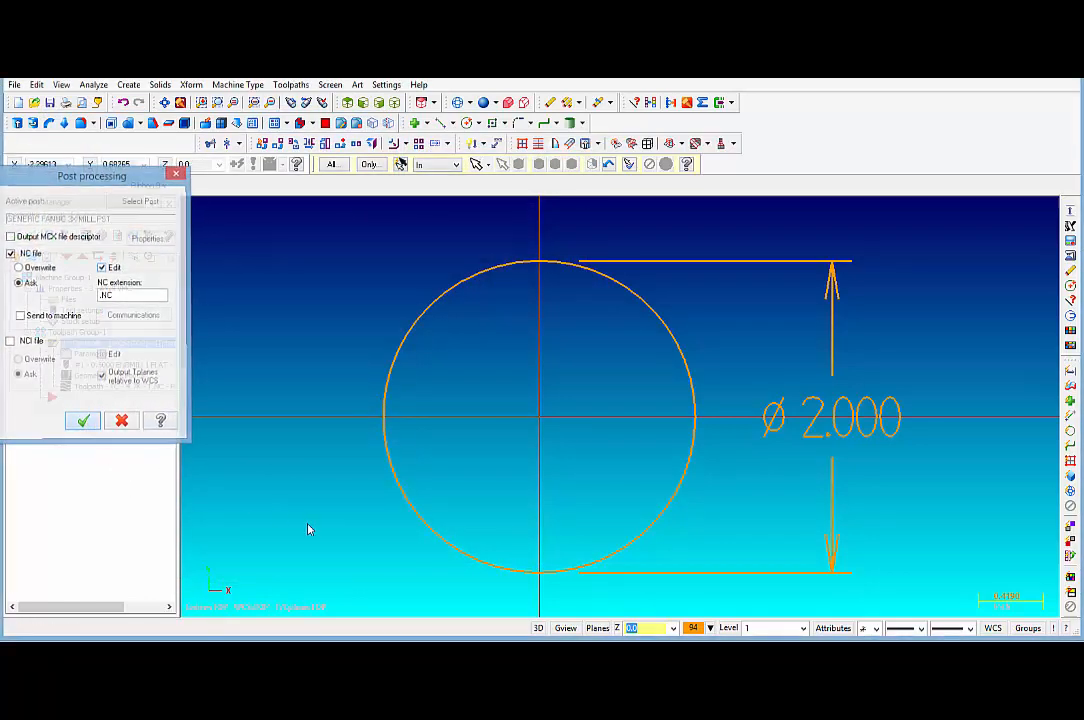
pyautogui.click(83, 420)
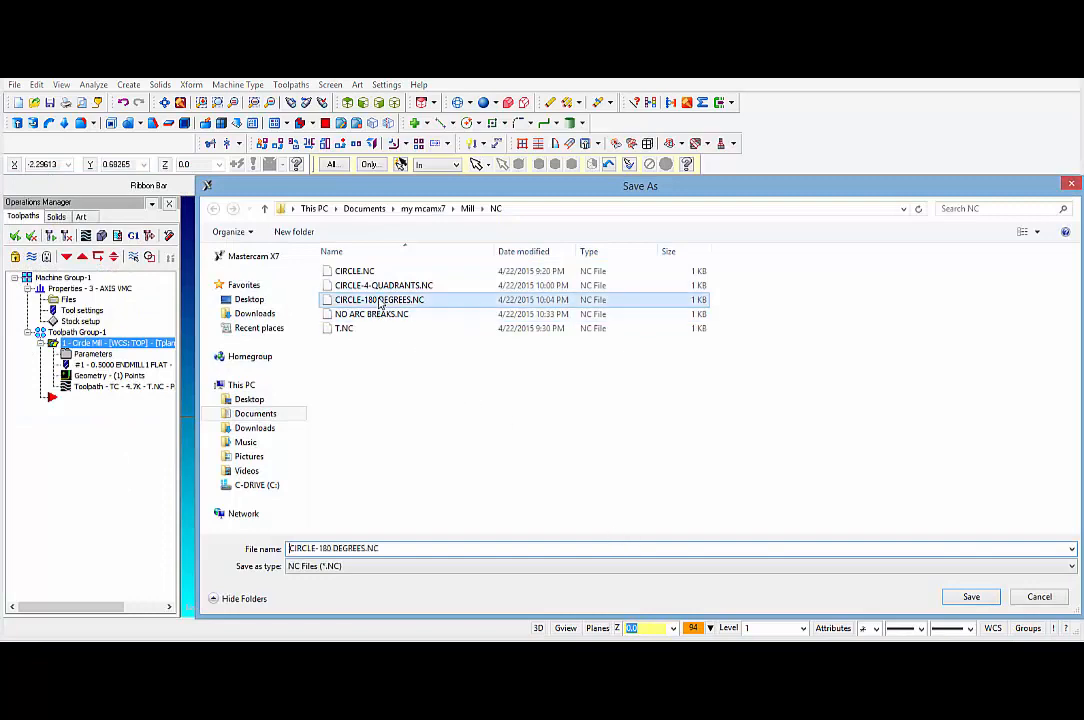
pyautogui.click(970, 596)
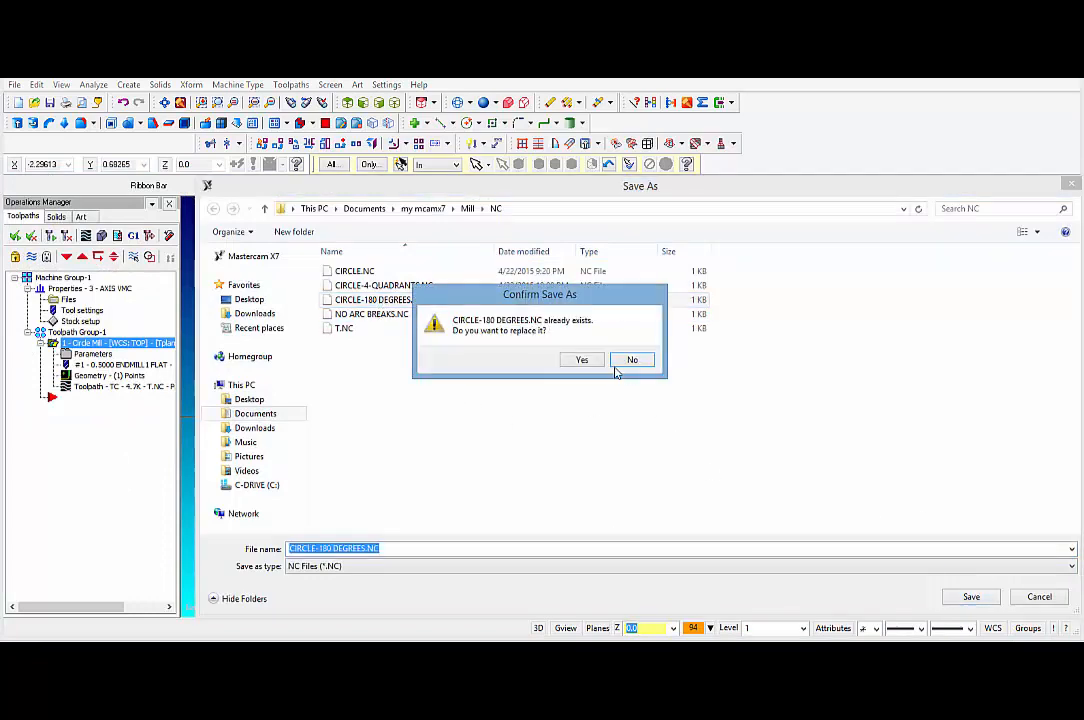
pyautogui.click(581, 359)
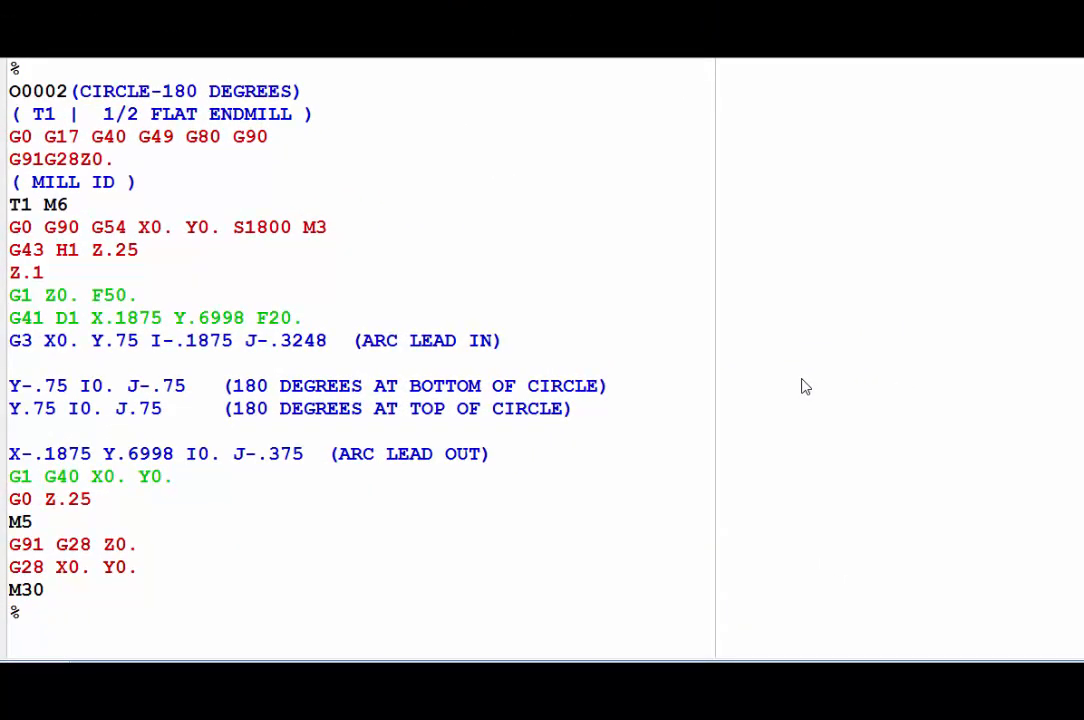
pyautogui.moveTo(212, 400)
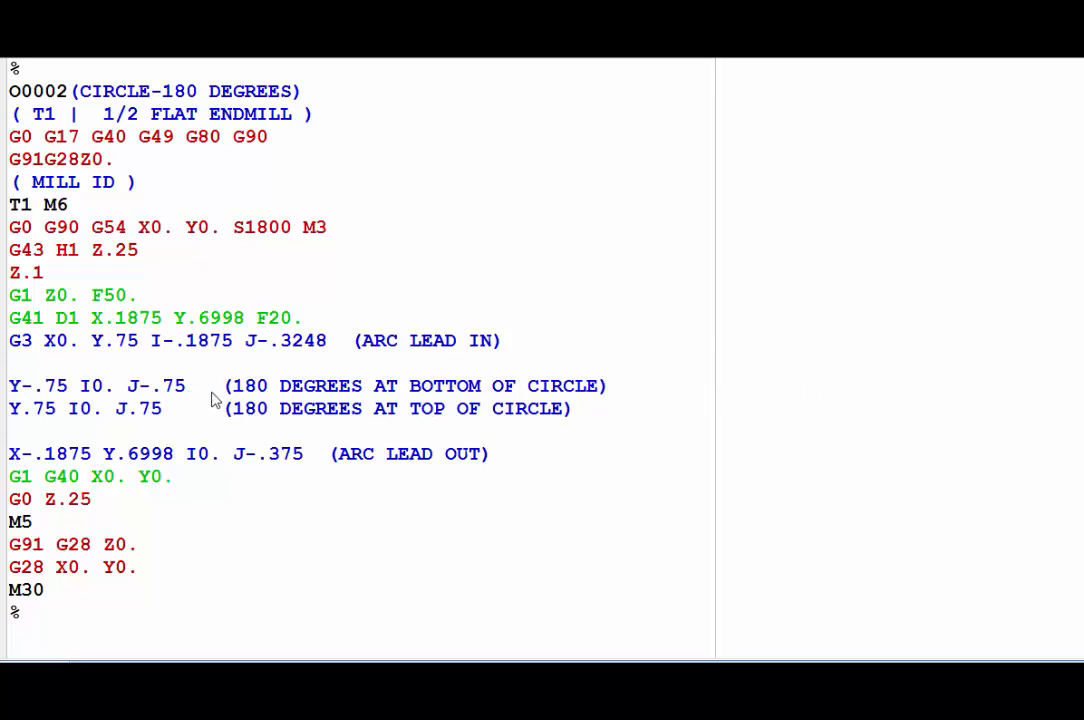
pyautogui.moveTo(298, 356)
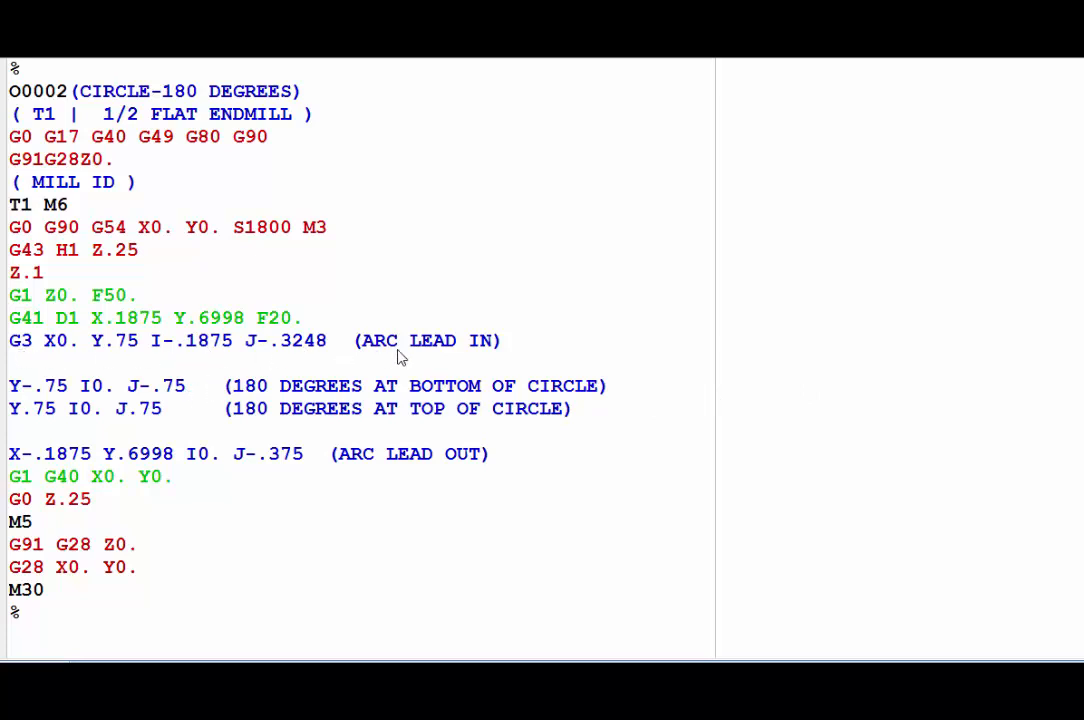
pyautogui.moveTo(205, 399)
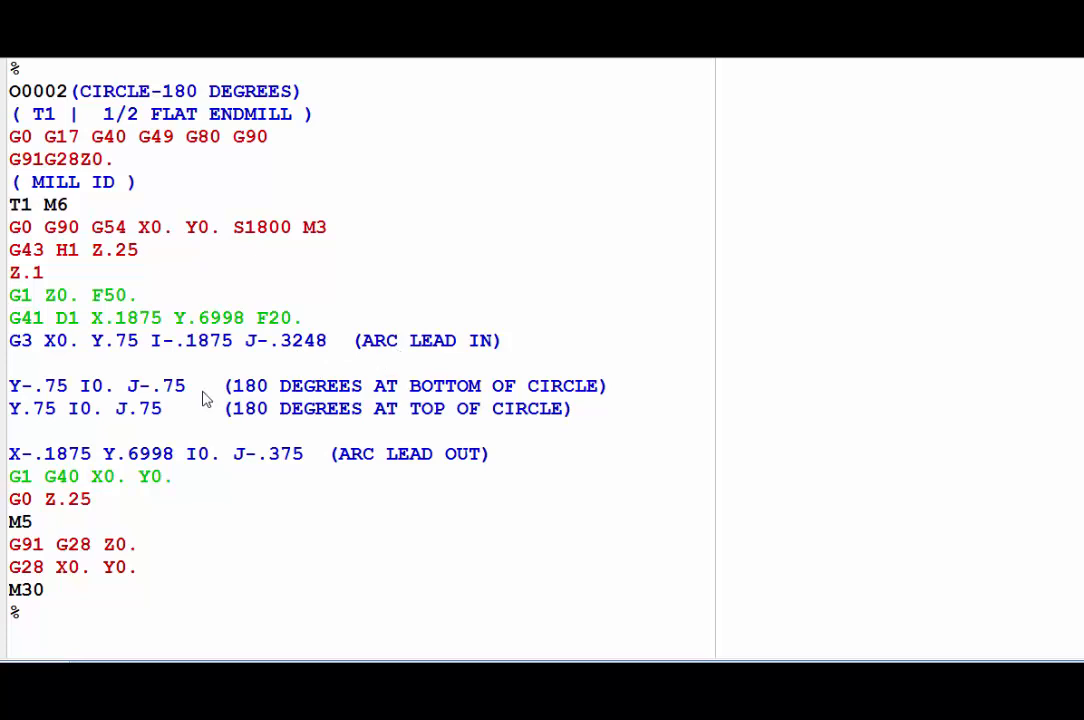
pyautogui.moveTo(243, 388)
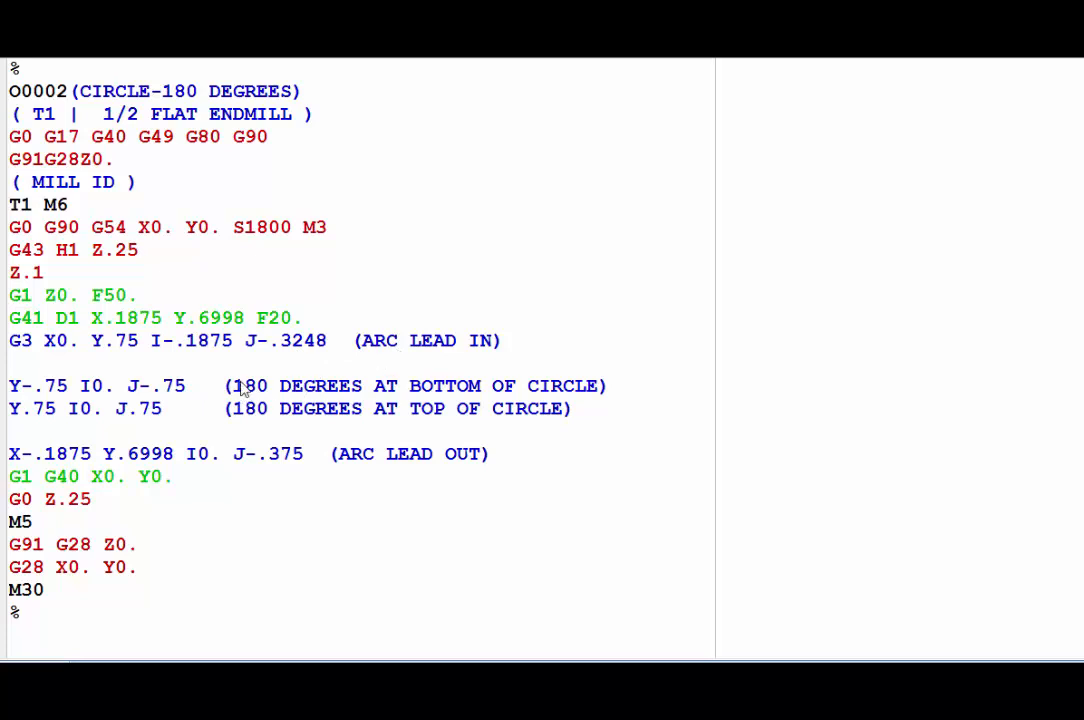
pyautogui.moveTo(500, 395)
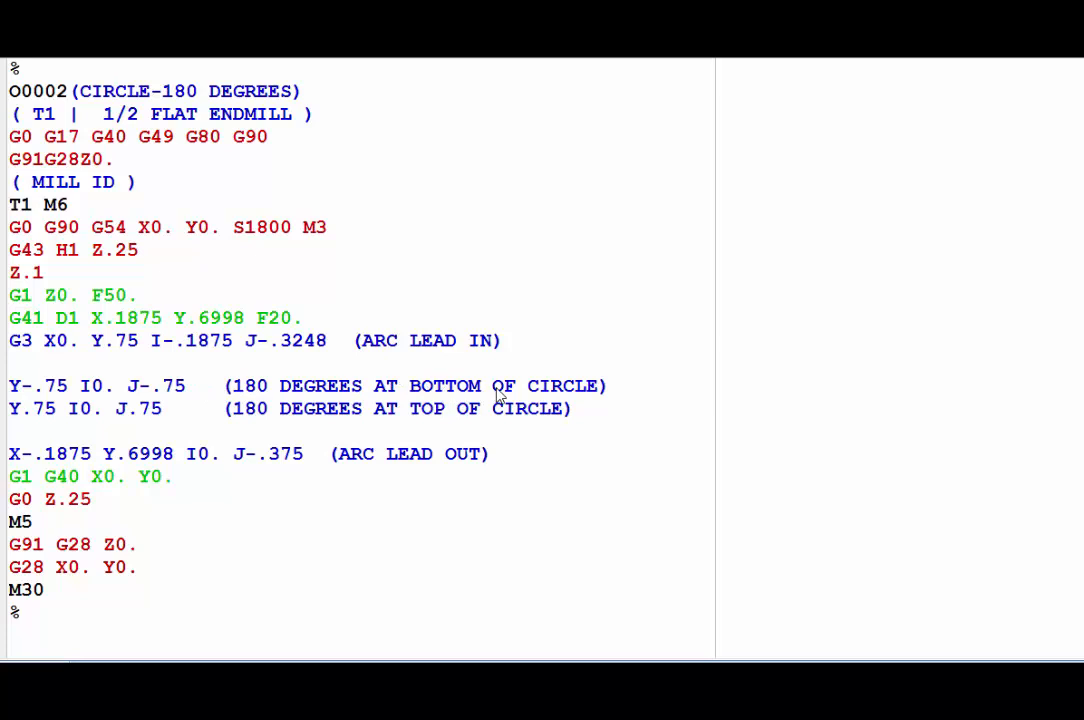
pyautogui.moveTo(35, 420)
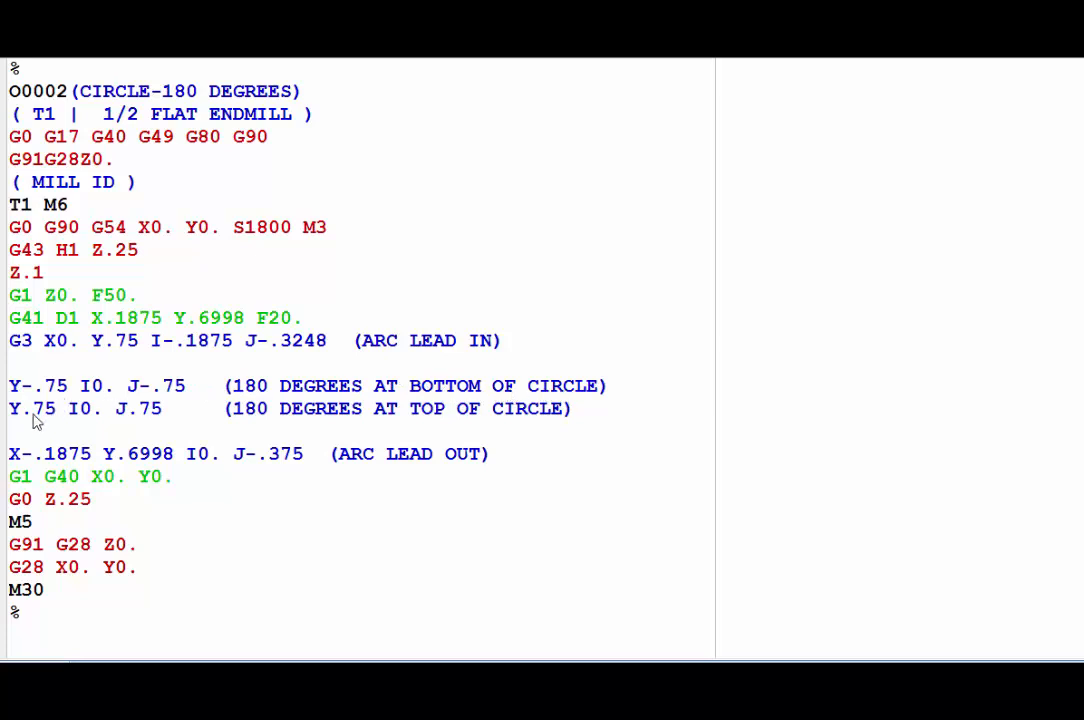
pyautogui.moveTo(350, 417)
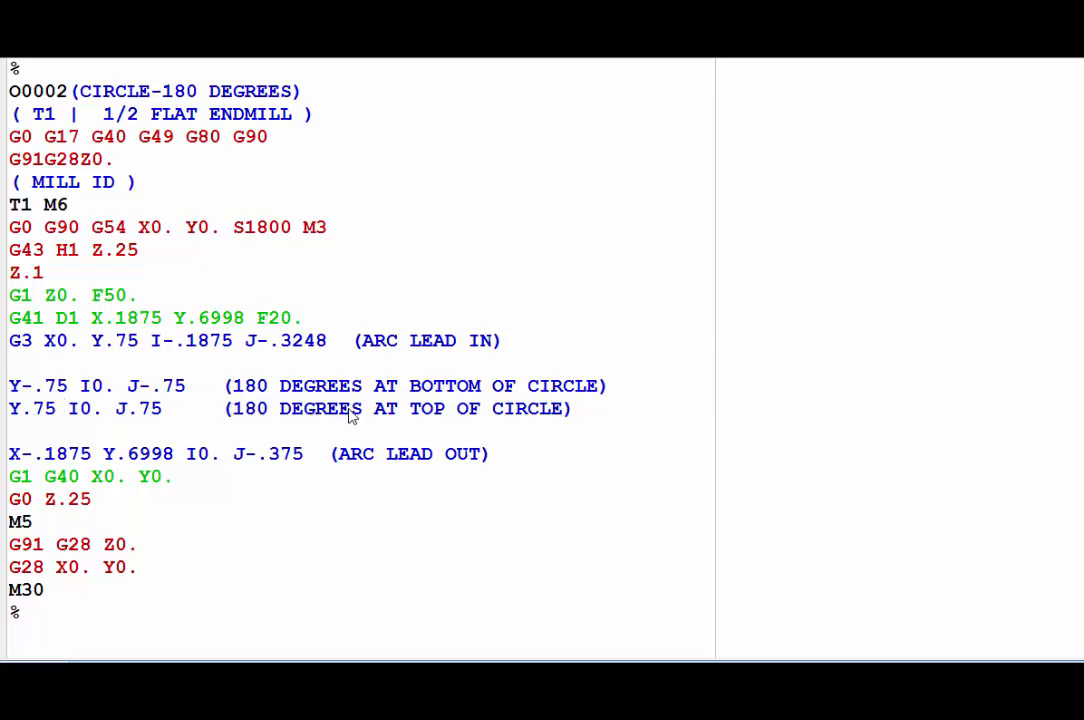
pyautogui.moveTo(118, 453)
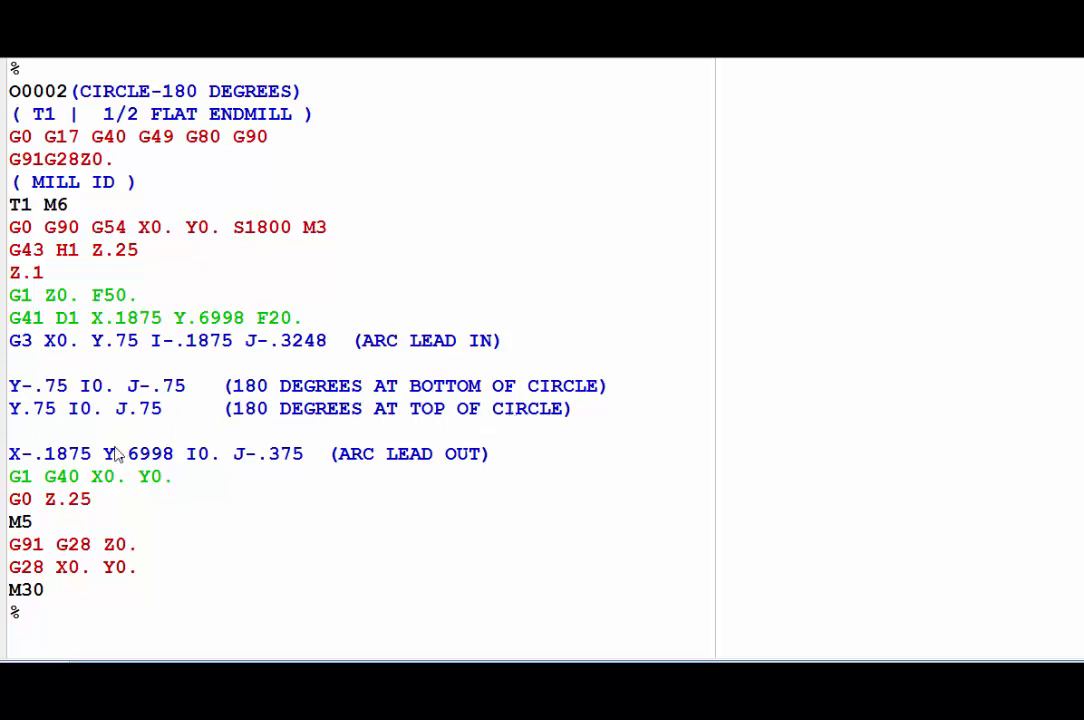
pyautogui.moveTo(445, 460)
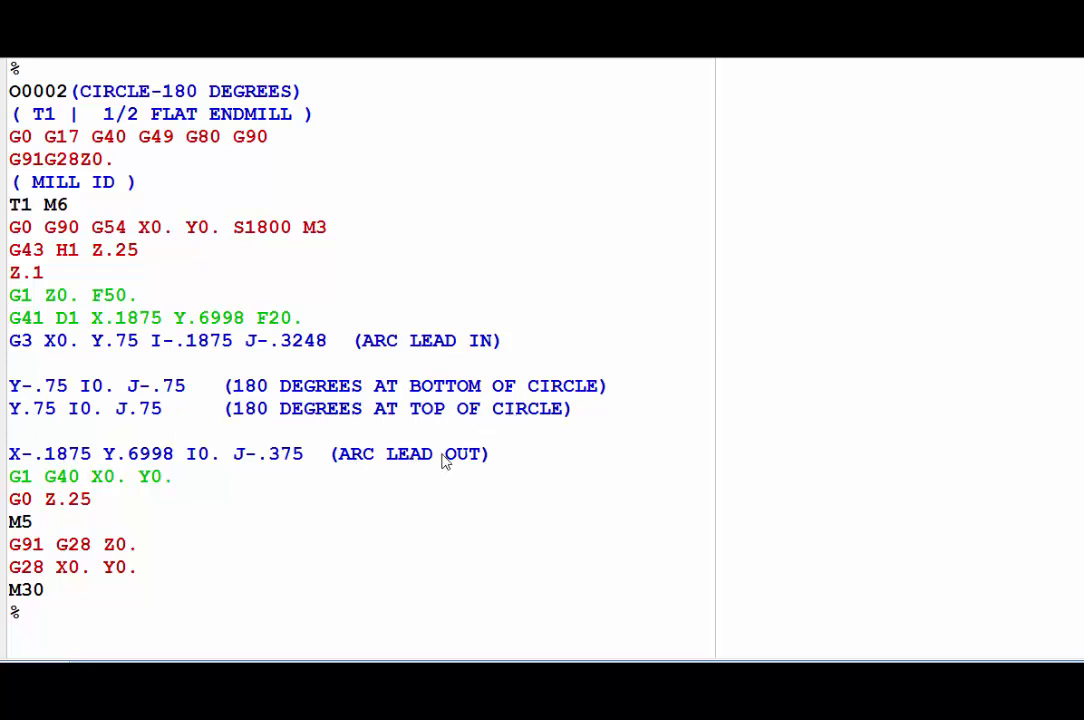
pyautogui.moveTo(490, 517)
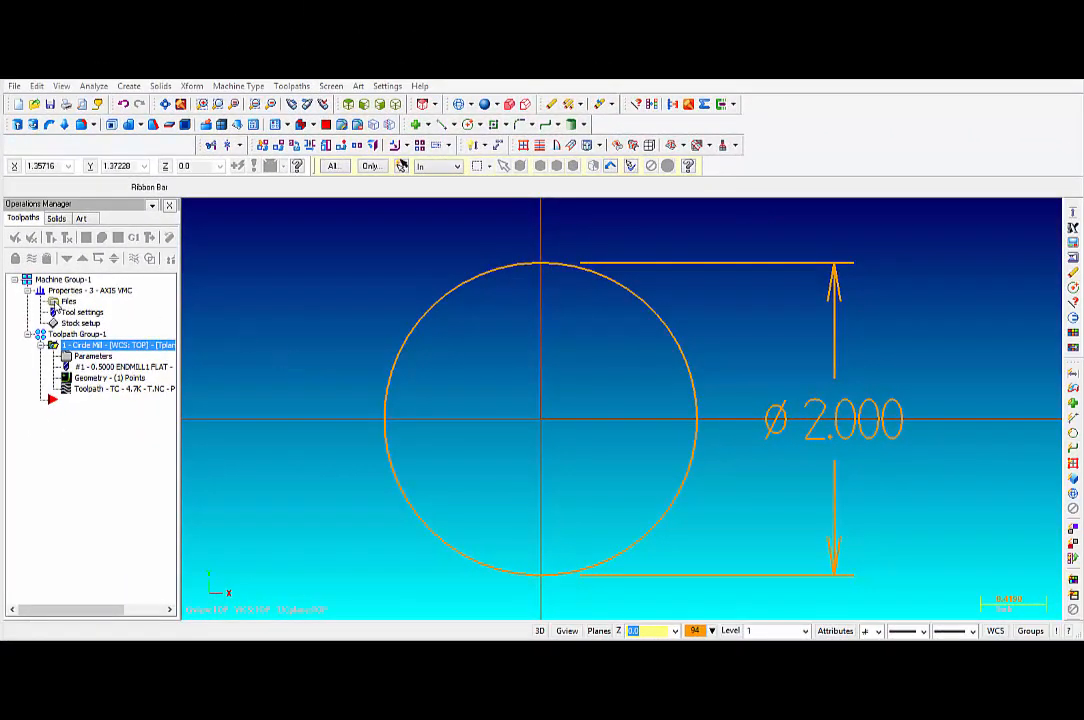
# Step: Set the control definition's XY arc break option to Break at quadrants
pyautogui.doubleClick(85, 290)
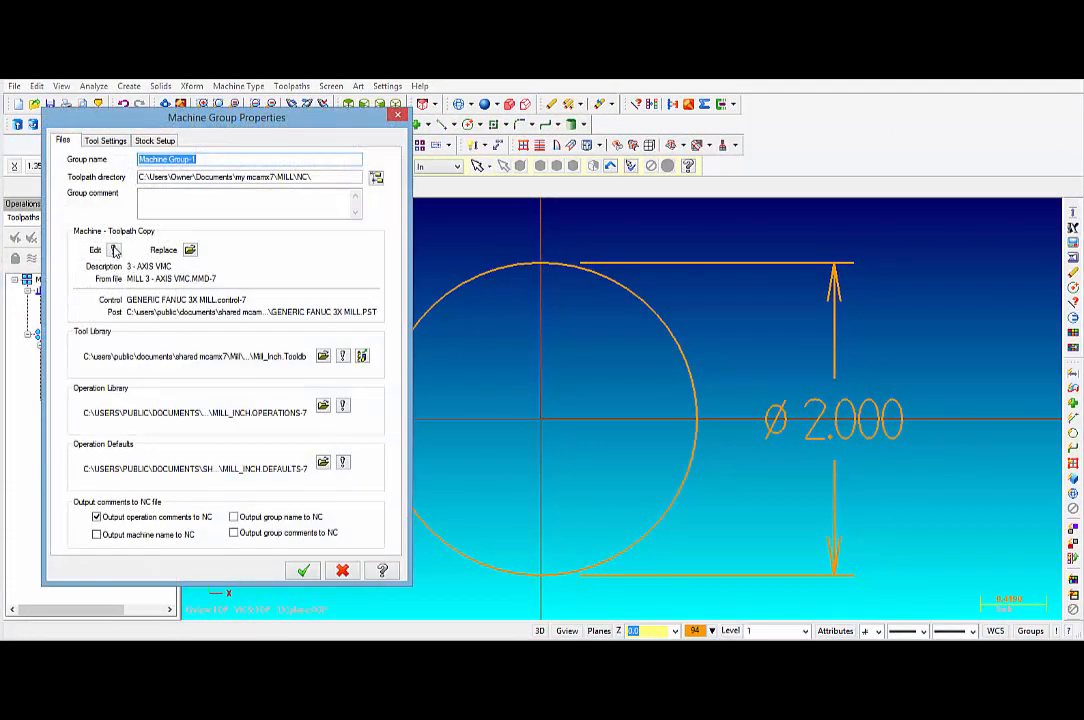
pyautogui.click(189, 249)
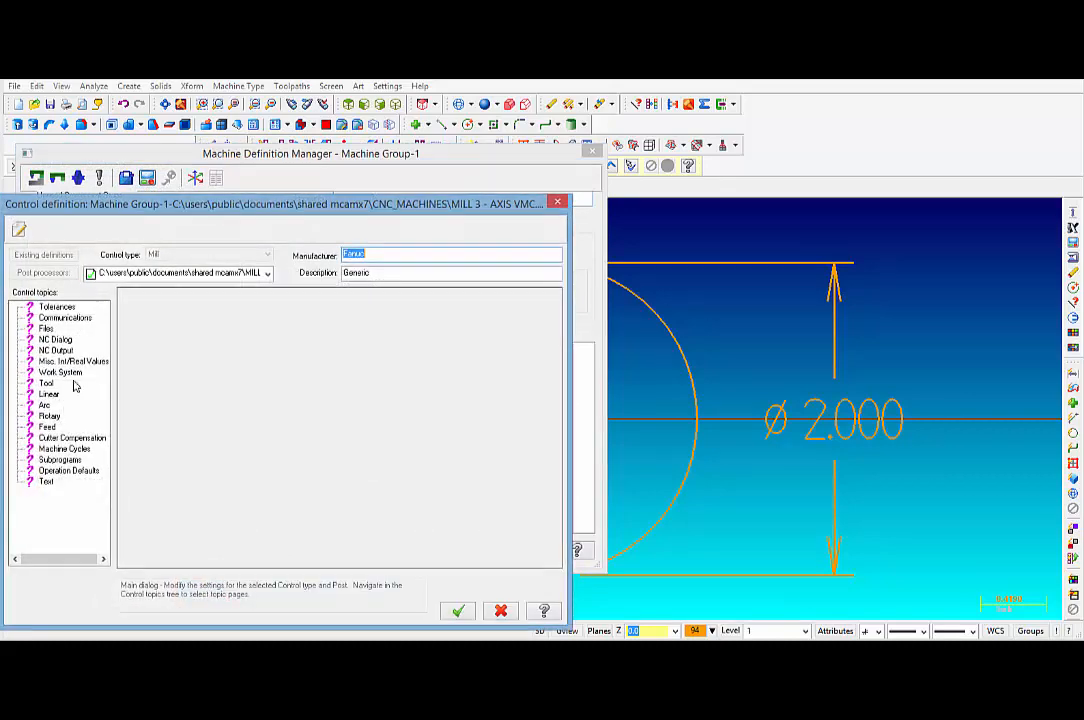
pyautogui.click(45, 405)
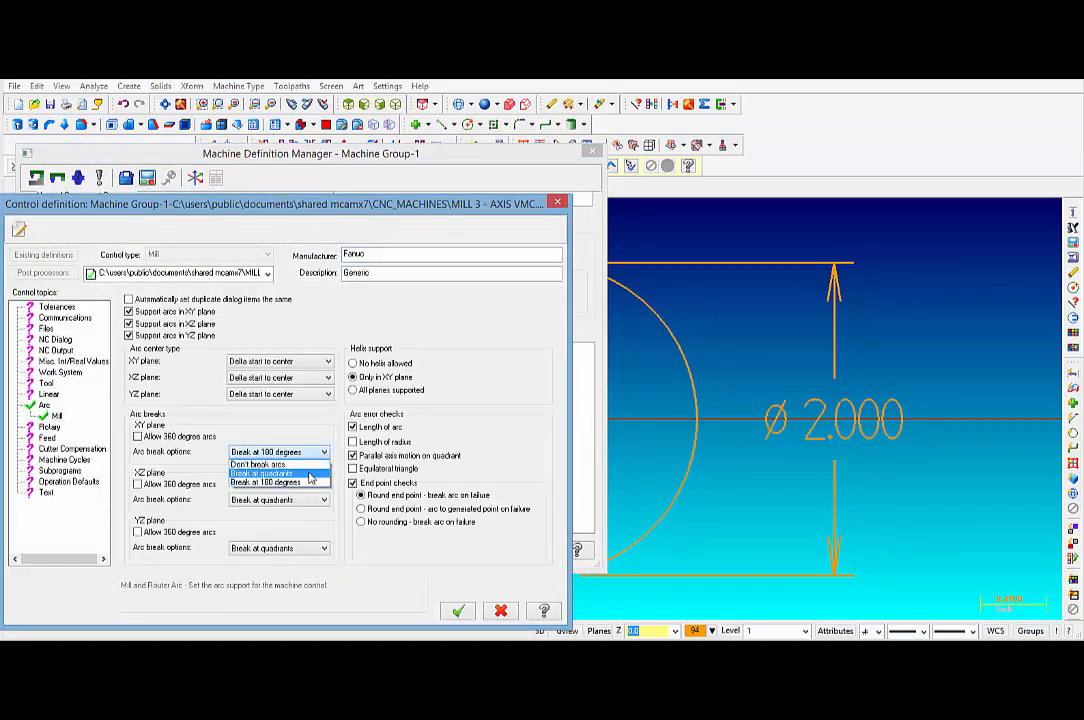
pyautogui.click(265, 471)
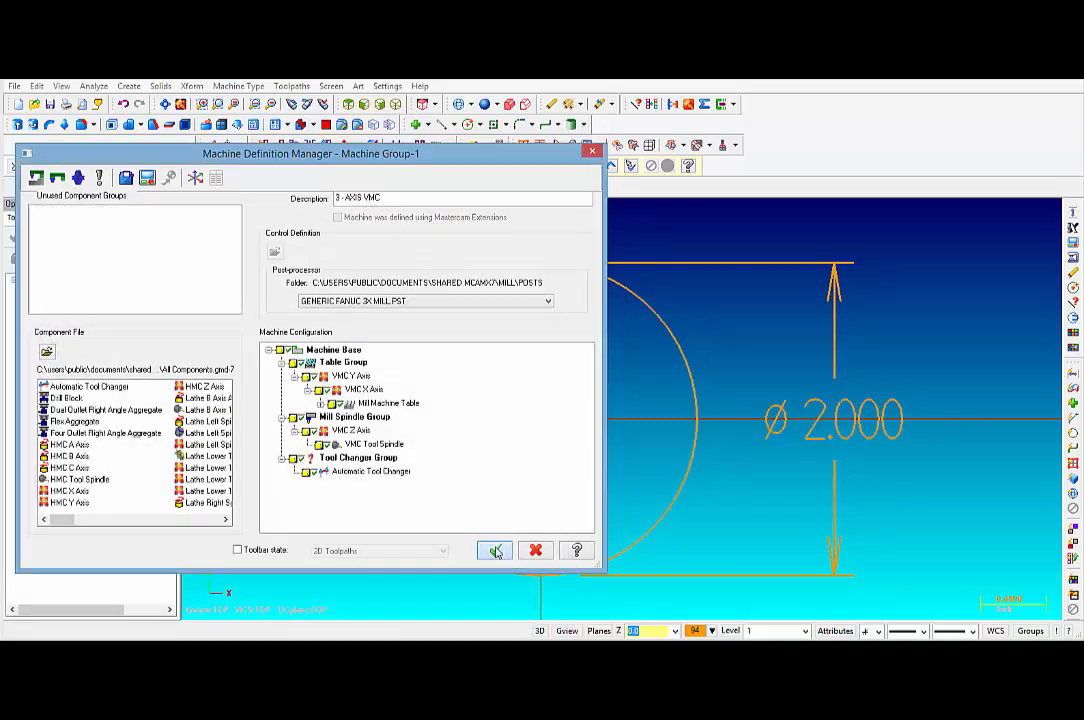
pyautogui.click(495, 550)
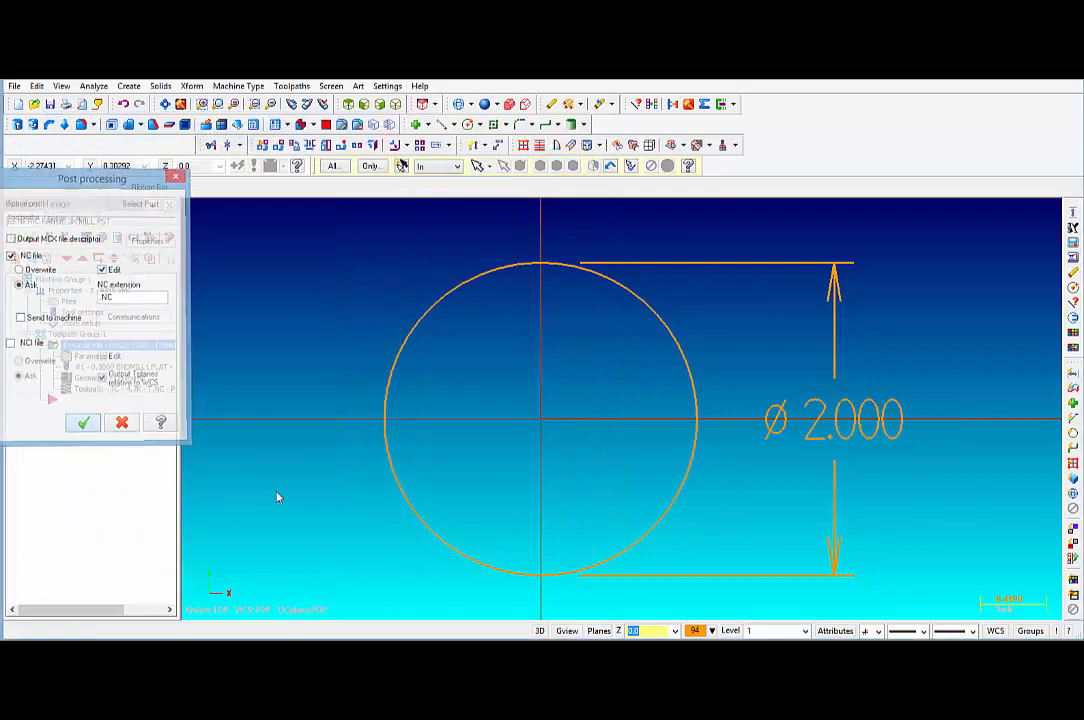
# Step: Post the circle-mill operation to CIRCLE-4-QUADRANTS.NC, overwriting the old file
pyautogui.click(82, 421)
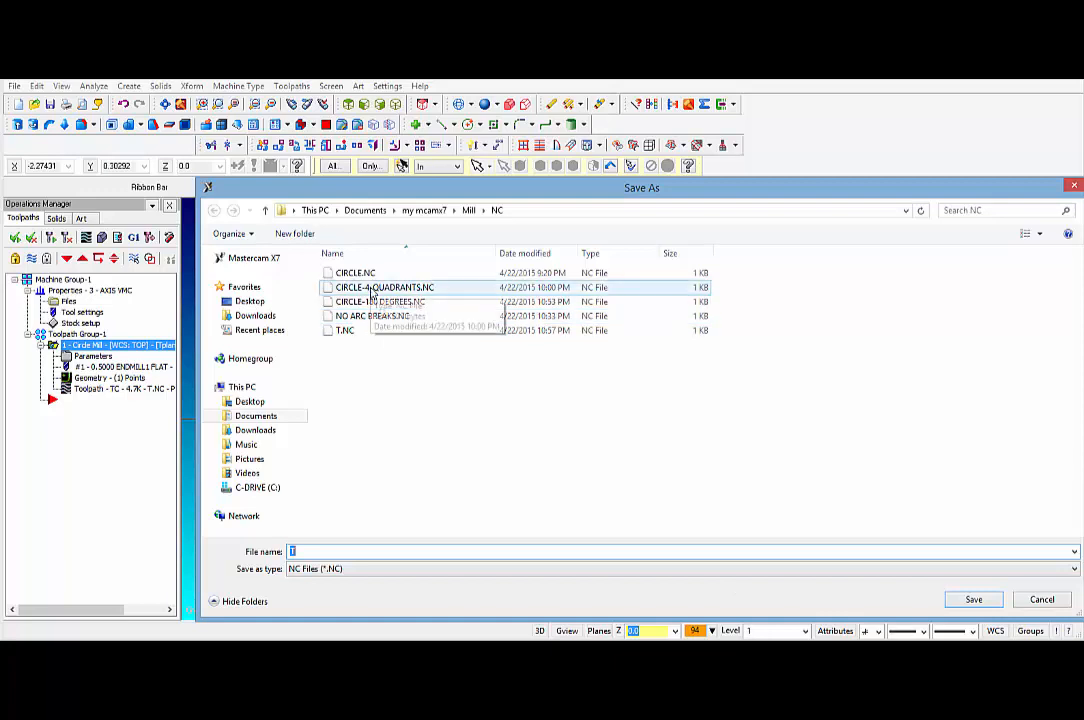
pyautogui.click(972, 599)
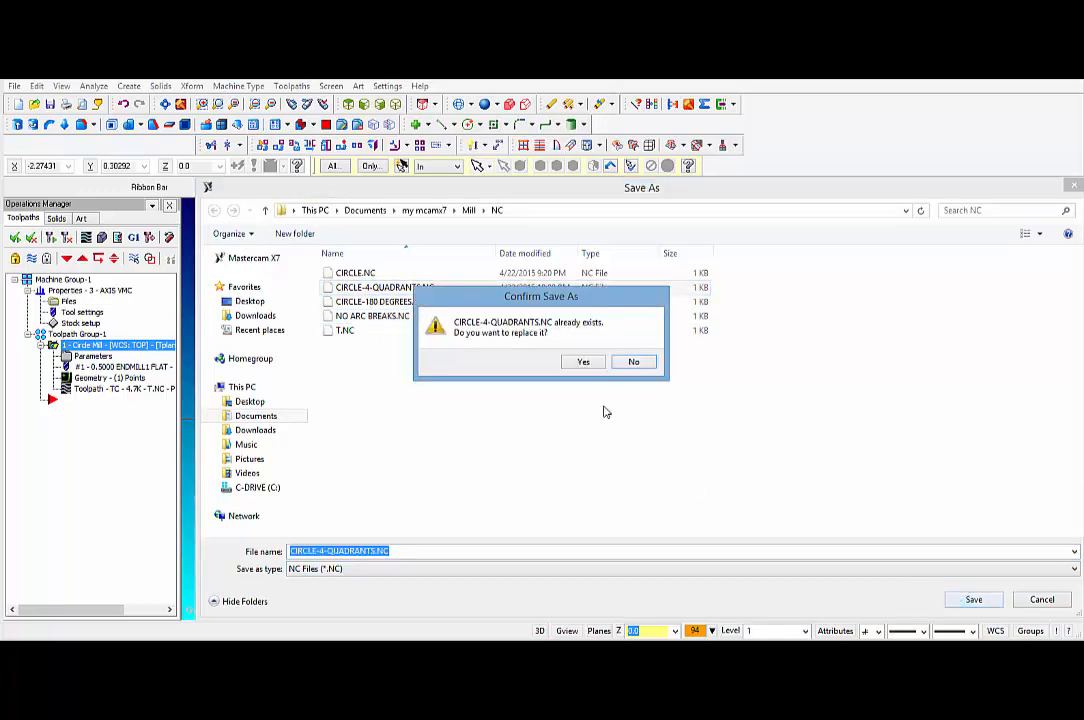
pyautogui.click(583, 361)
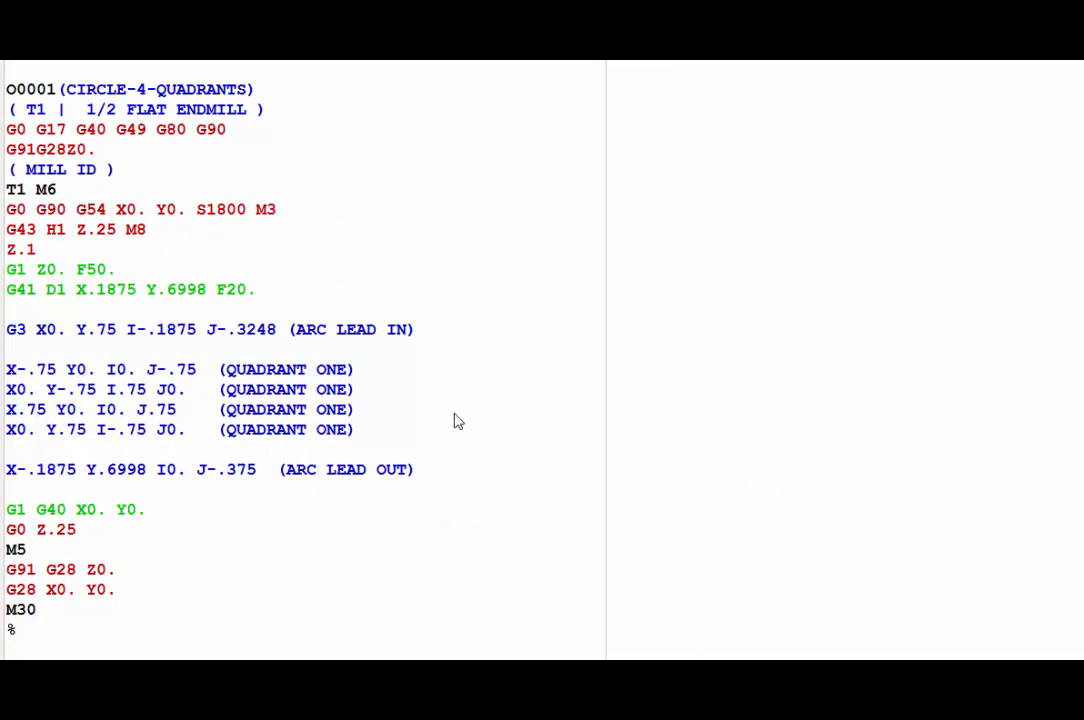
pyautogui.moveTo(398, 442)
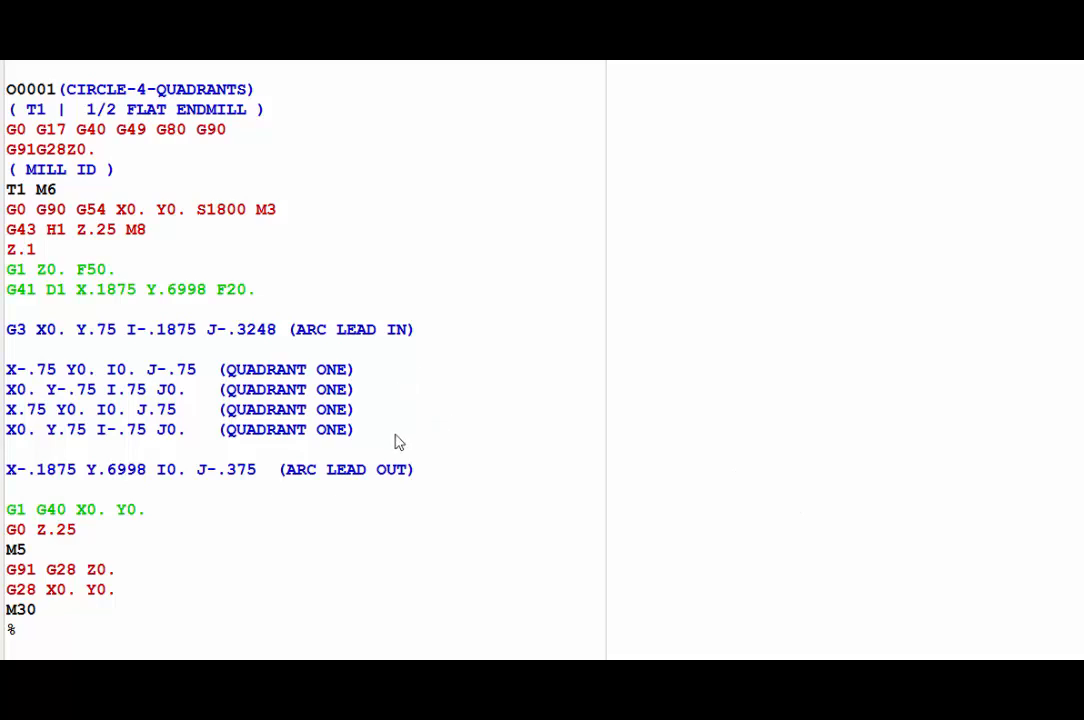
pyautogui.moveTo(50, 335)
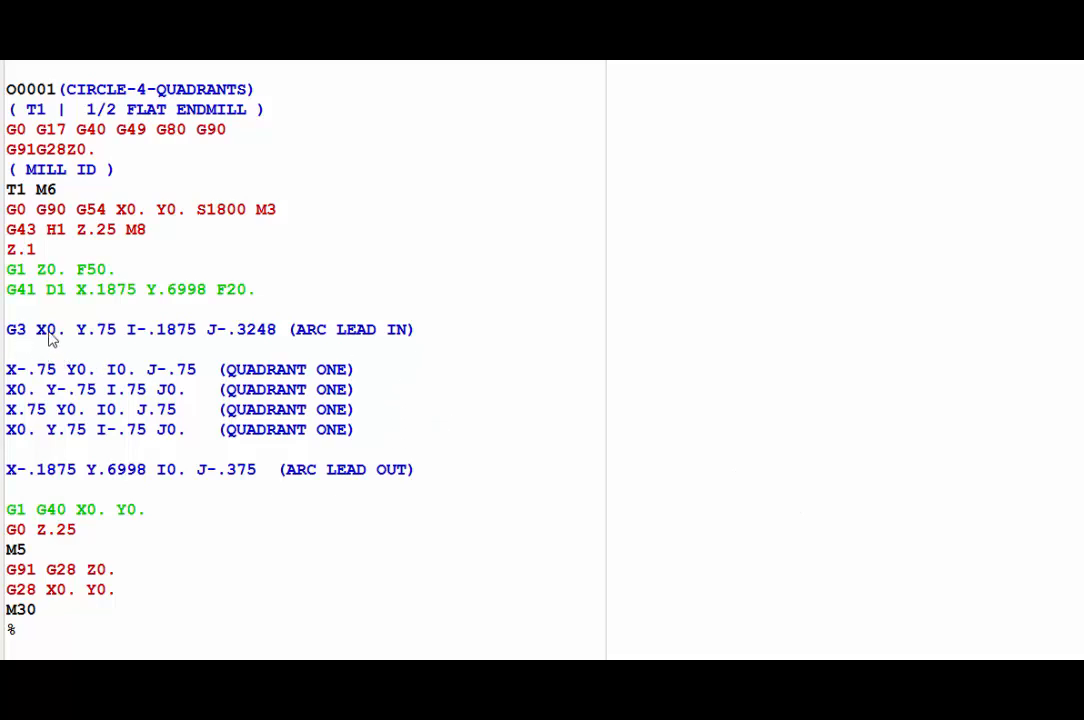
pyautogui.moveTo(208, 375)
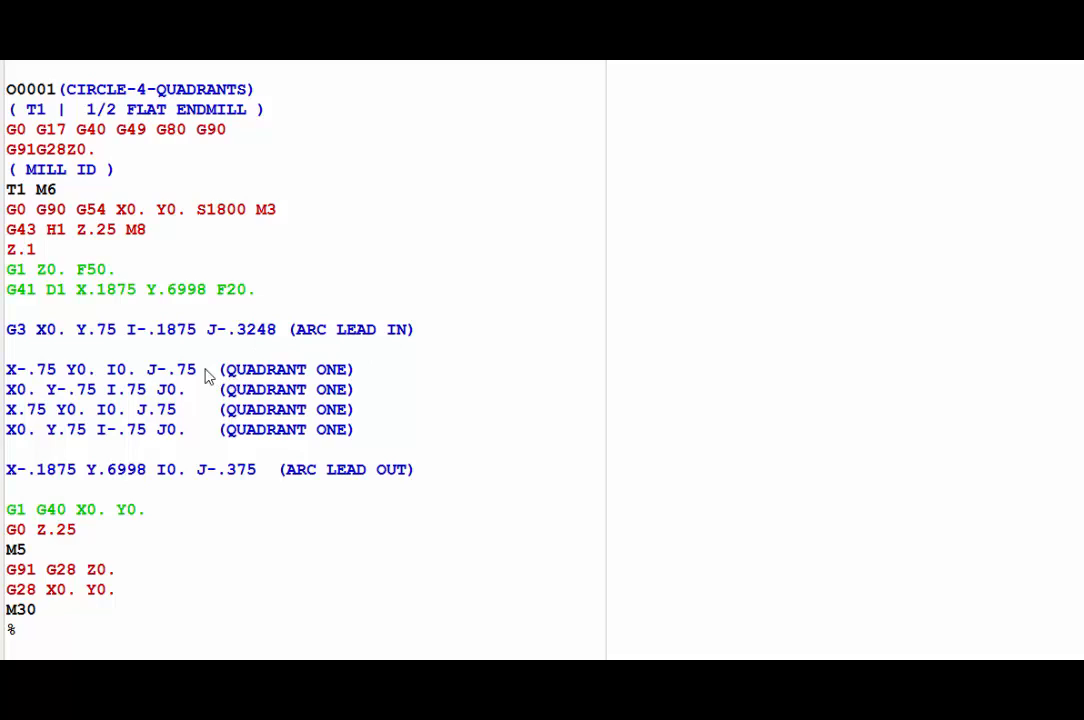
pyautogui.moveTo(182, 378)
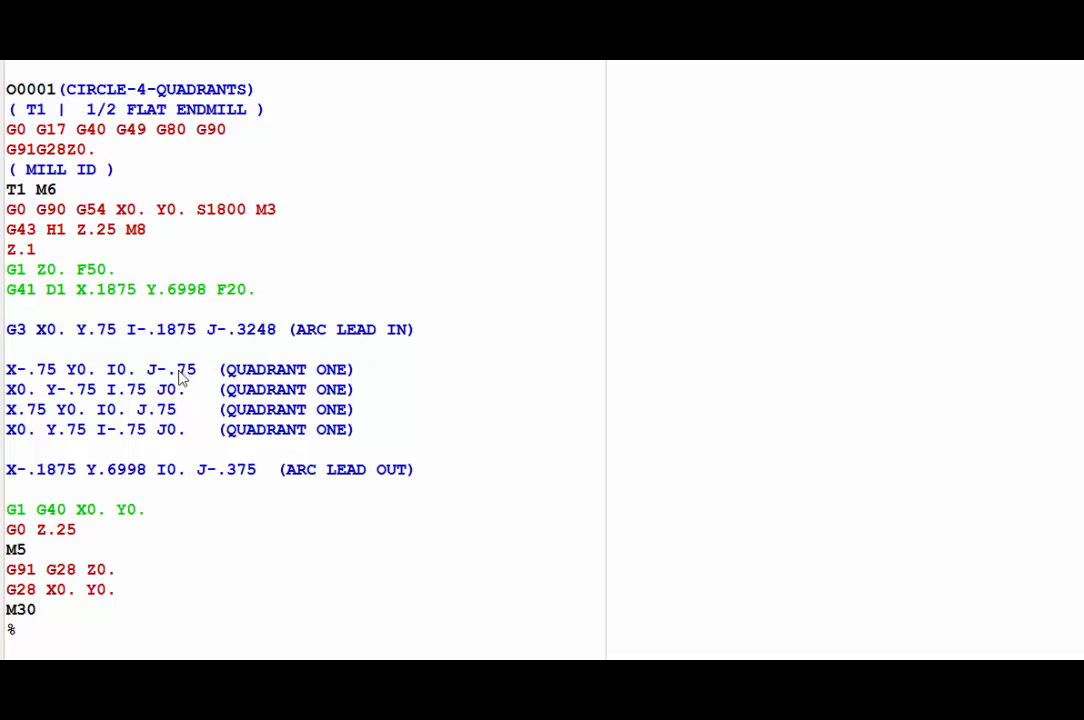
pyautogui.moveTo(184, 395)
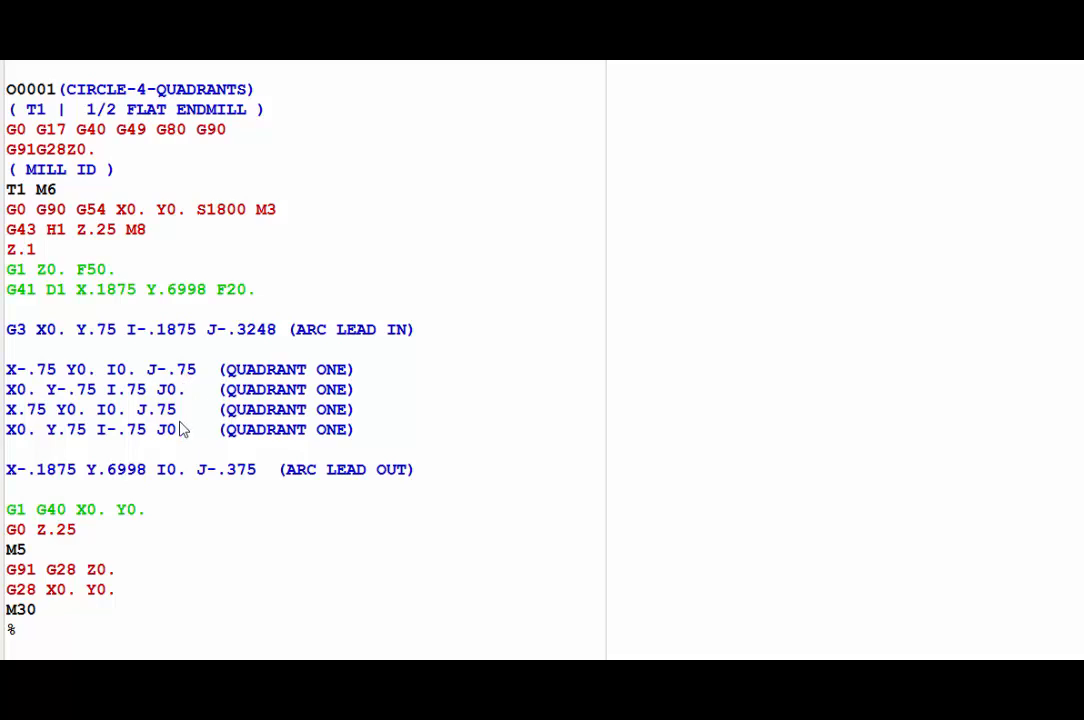
pyautogui.moveTo(183, 443)
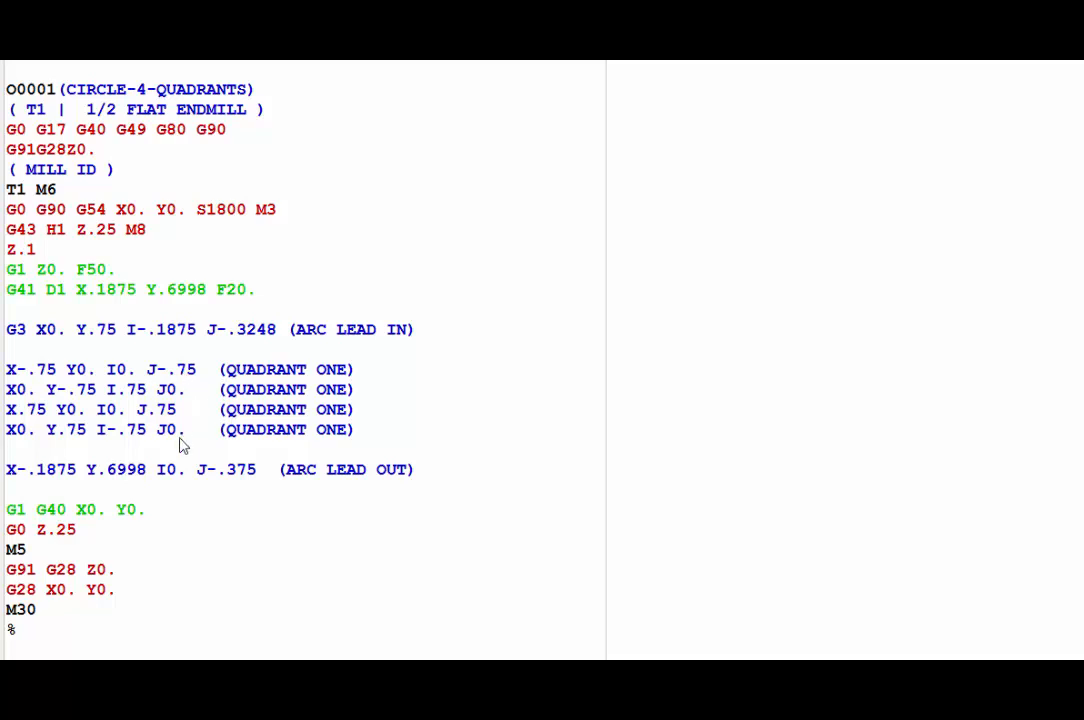
pyautogui.moveTo(401, 490)
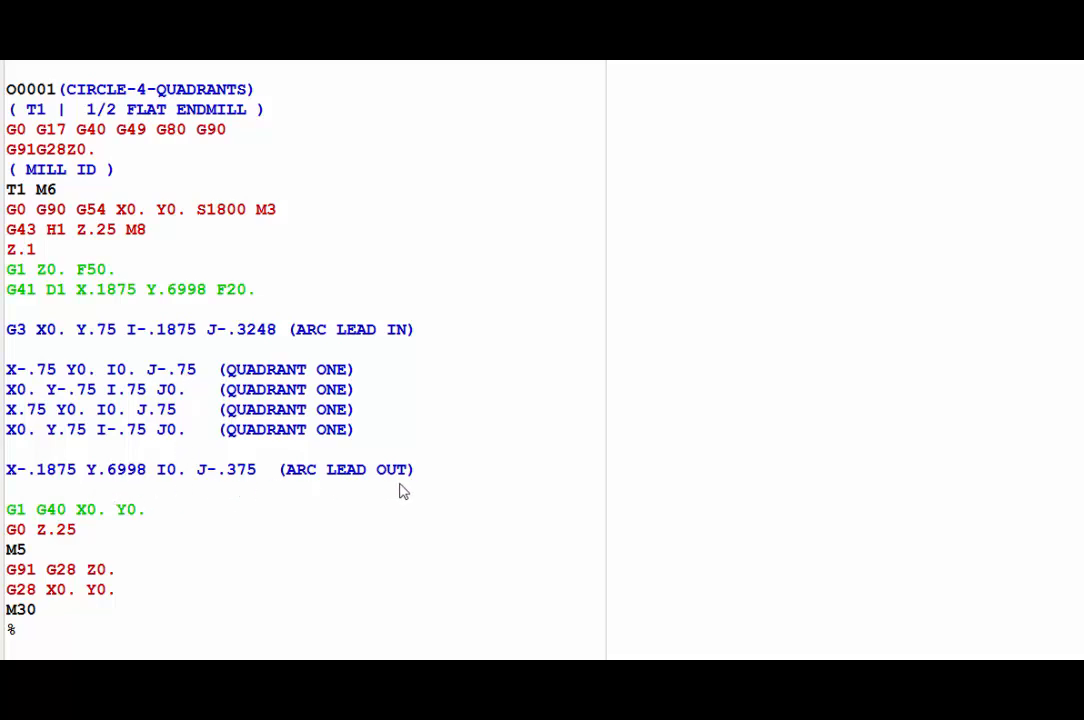
pyautogui.moveTo(705, 538)
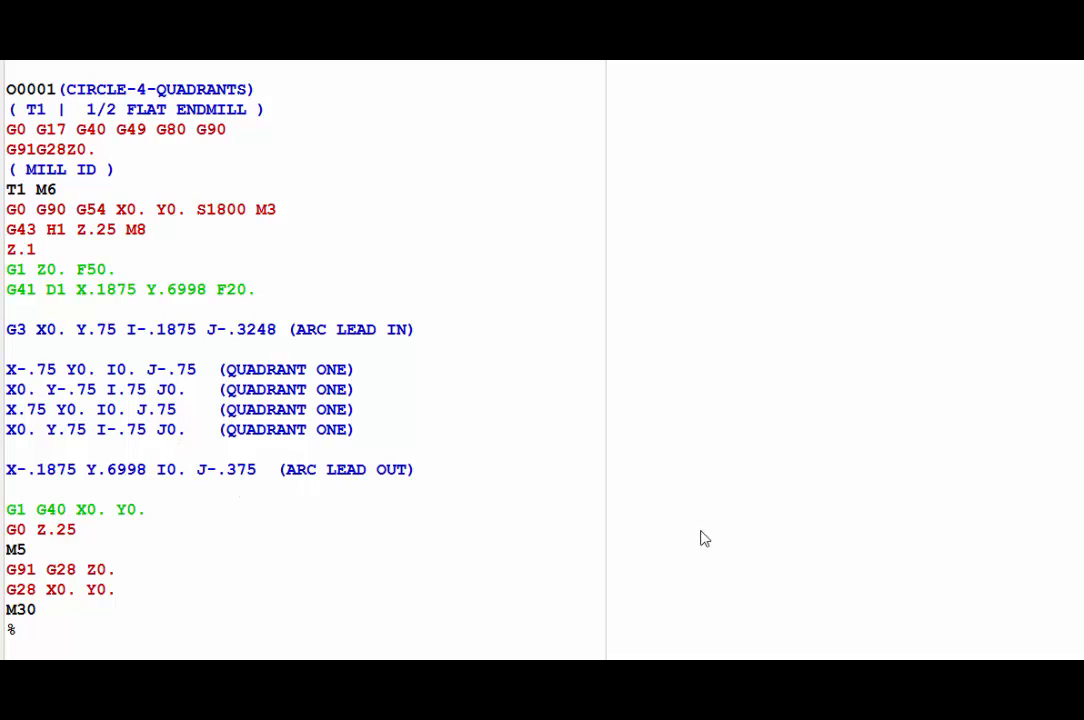